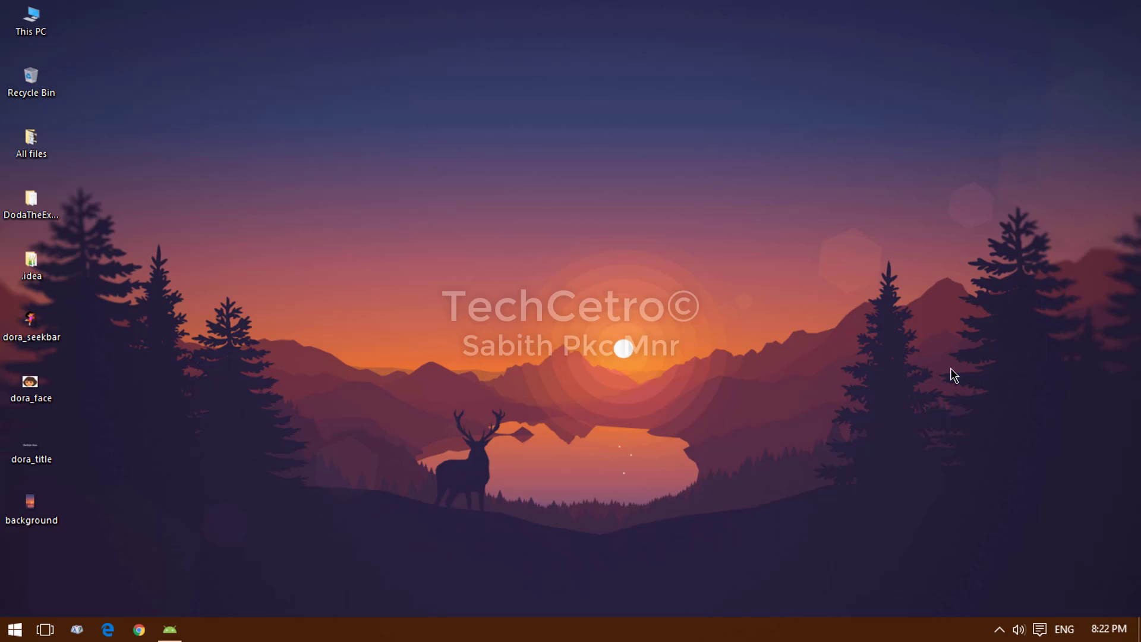
pyautogui.moveTo(190, 637)
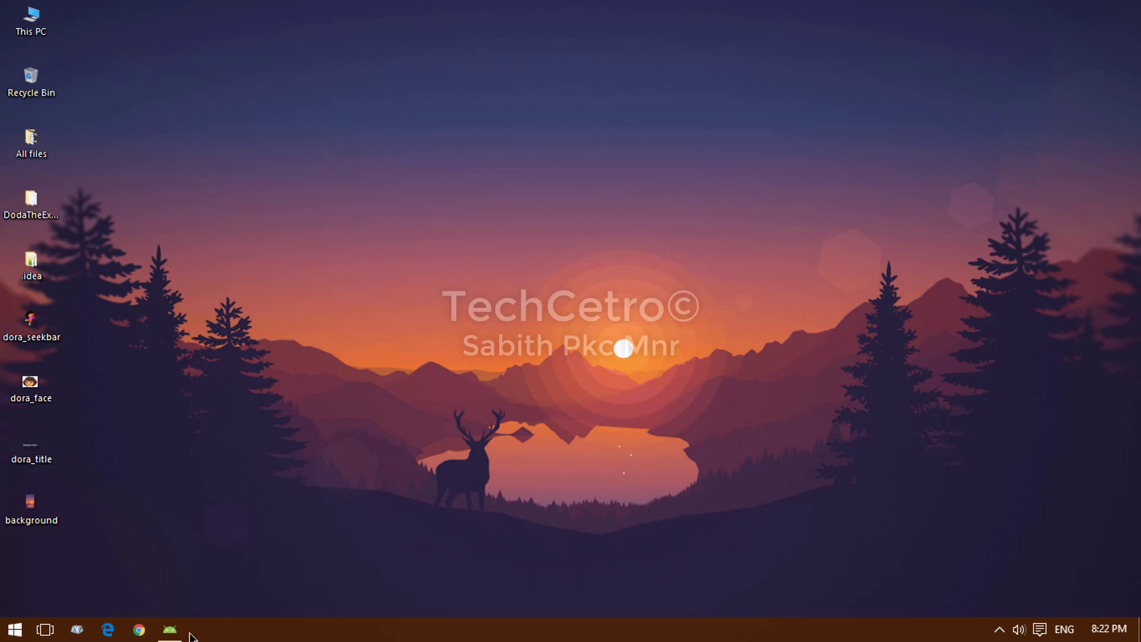
# Select the CLICK ME button in the activity_main Design view
pyautogui.click(170, 630)
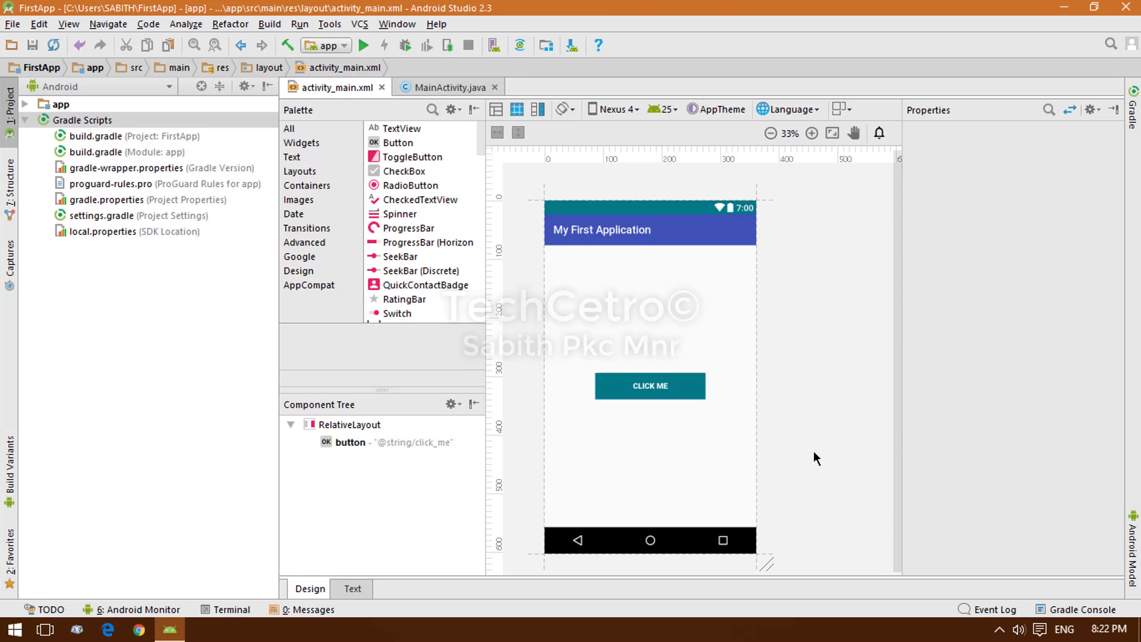
pyautogui.click(648, 385)
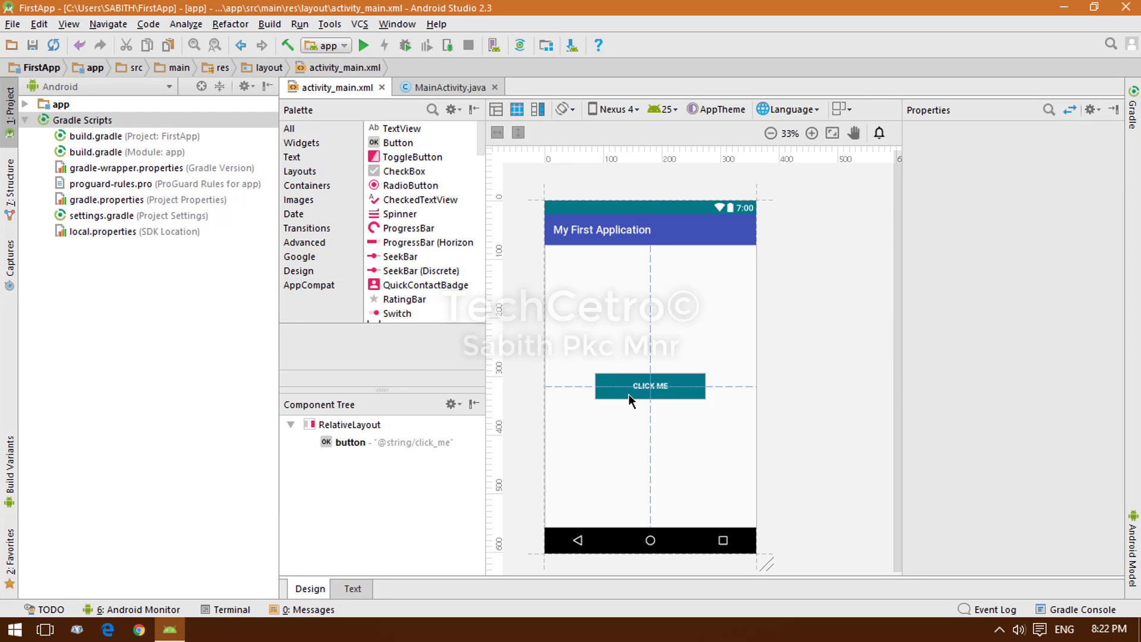
pyautogui.click(649, 385)
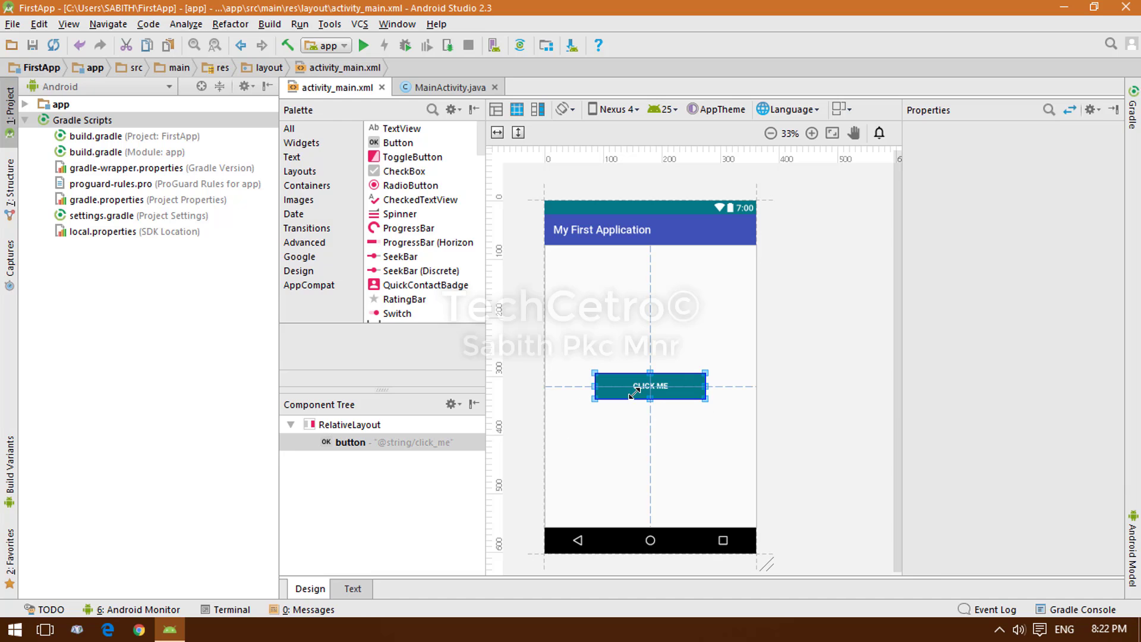
pyautogui.click(649, 385)
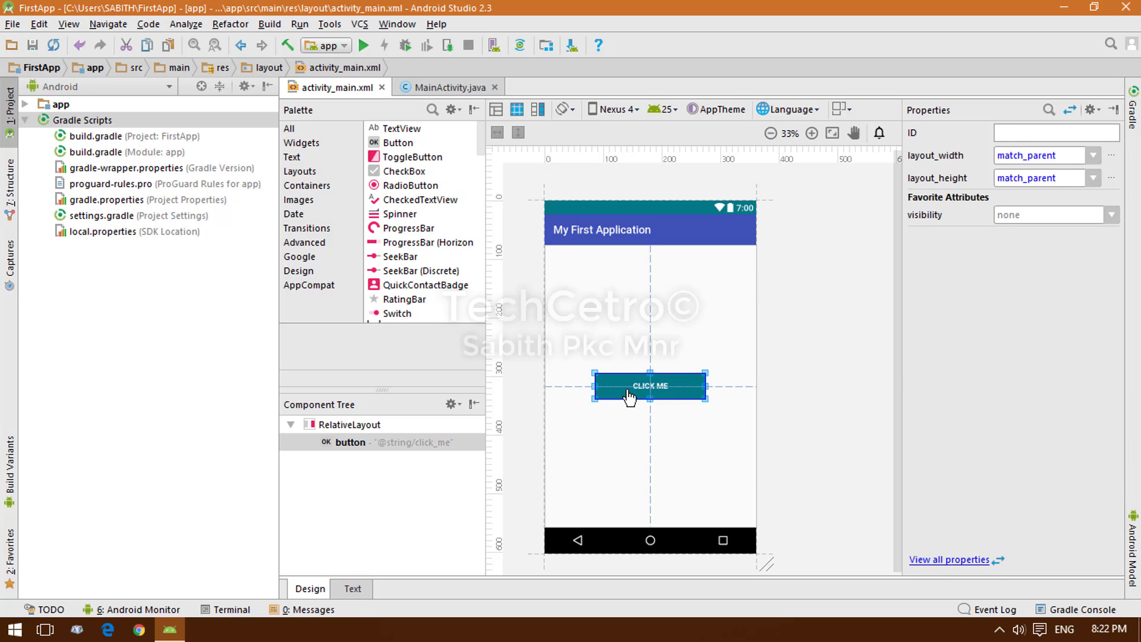
# Delete the button listener code in MainActivity.java and remove the button from the layout
pyautogui.click(448, 87)
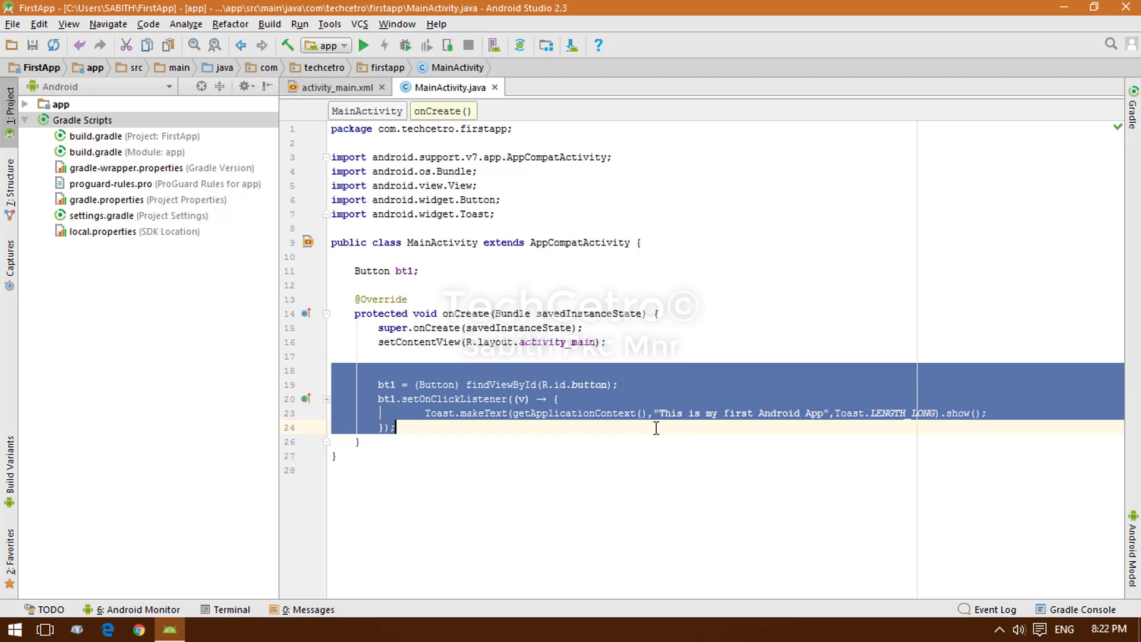
pyautogui.press('Delete')
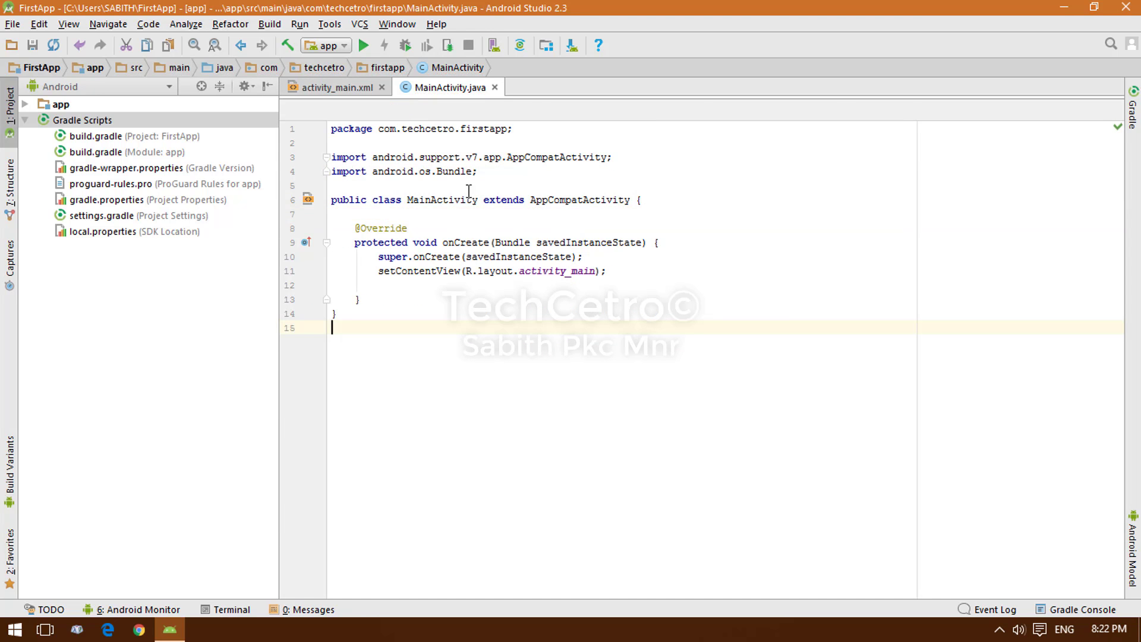
pyautogui.click(333, 87)
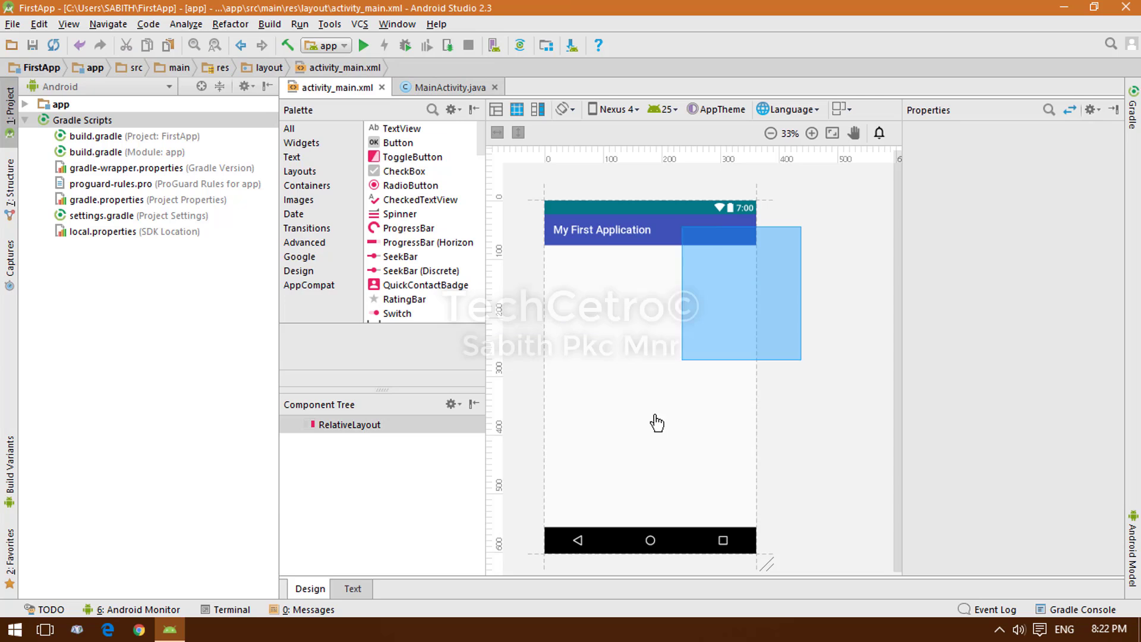
pyautogui.click(656, 422)
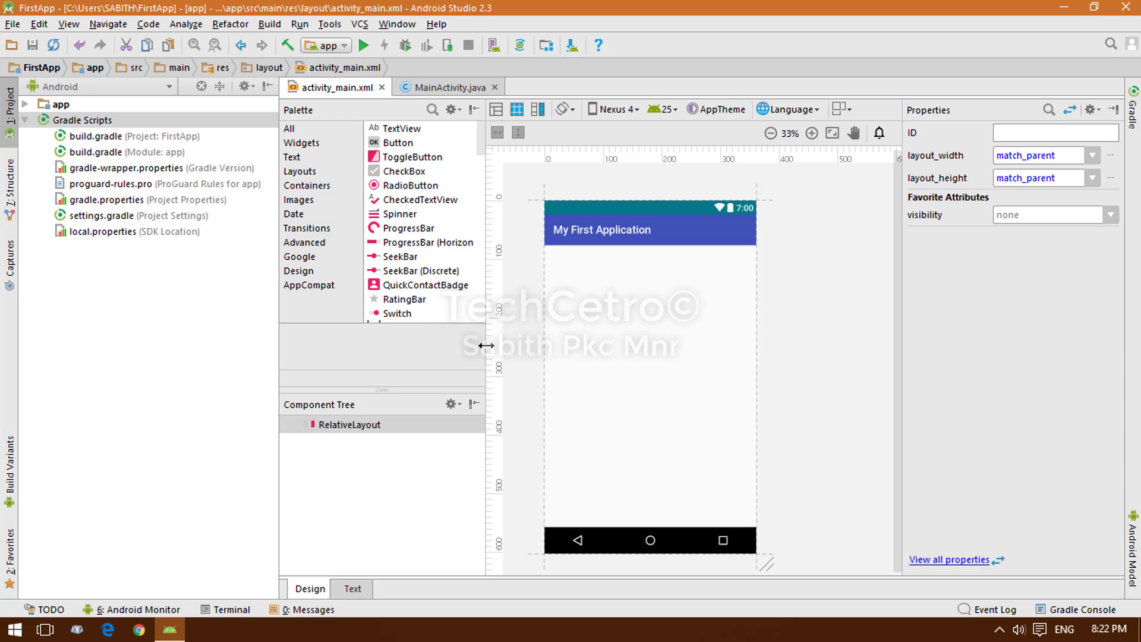
pyautogui.moveTo(543, 290)
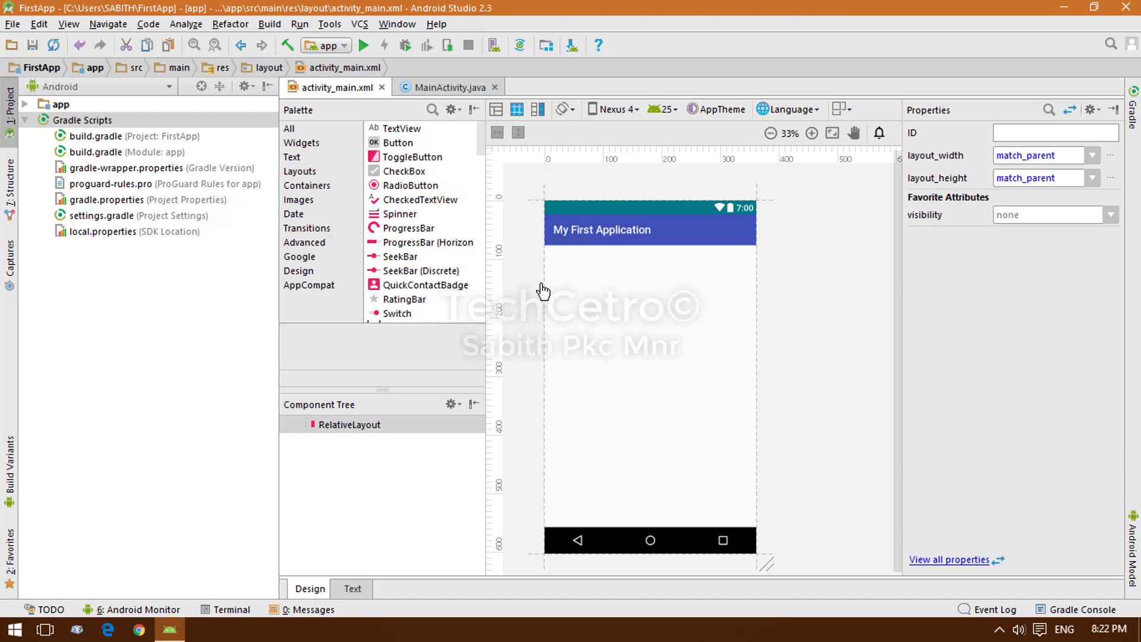
pyautogui.moveTo(497, 493)
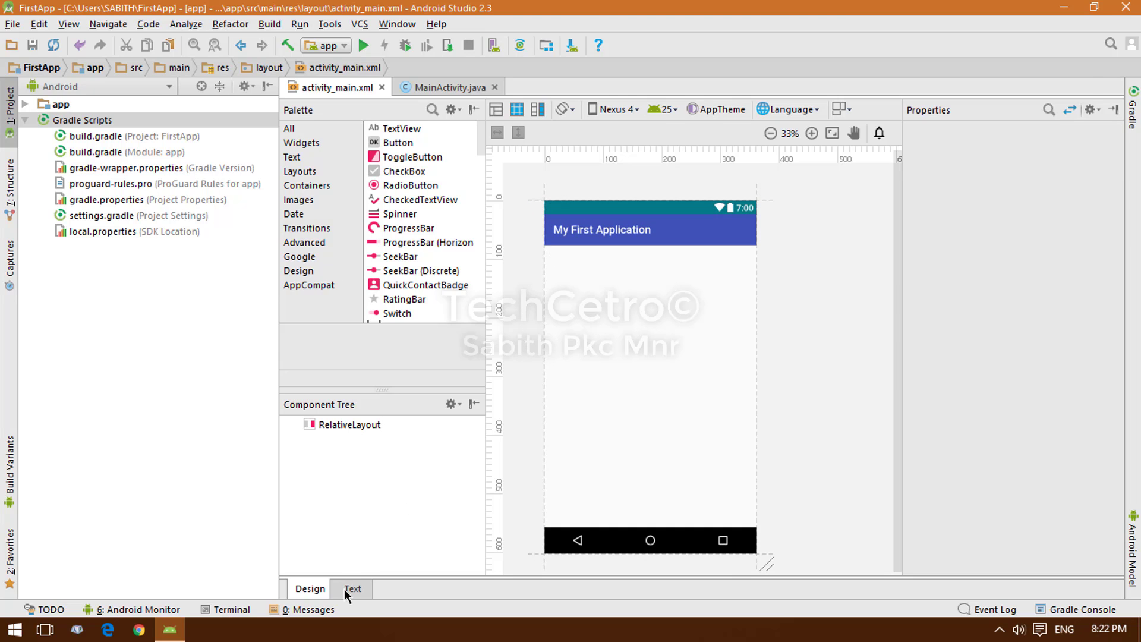
pyautogui.click(352, 588)
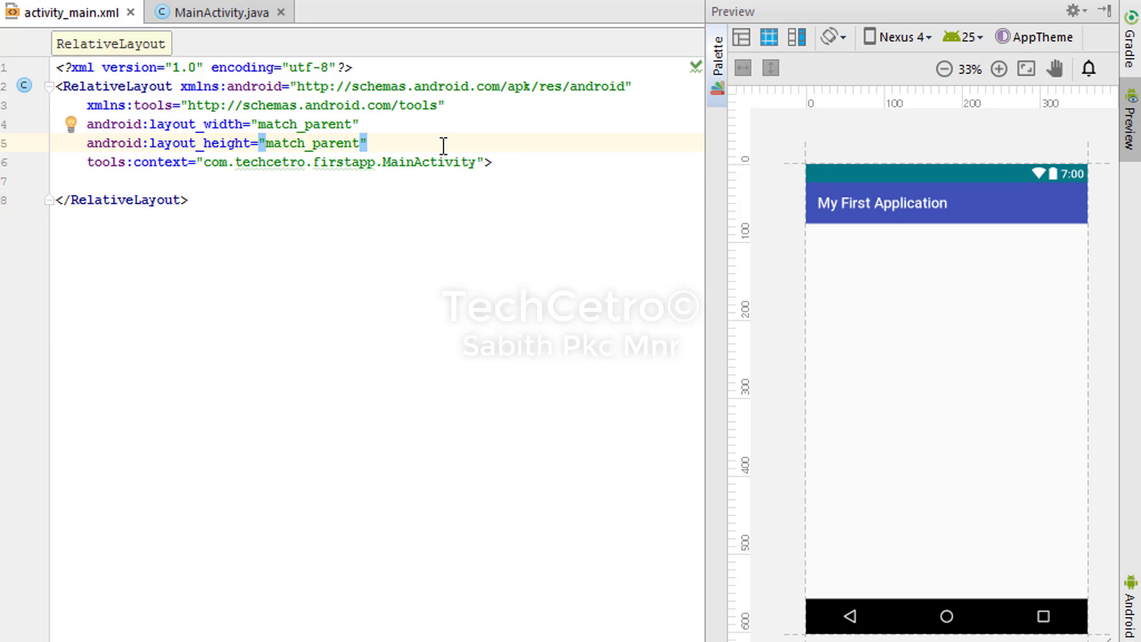
pyautogui.write('a')
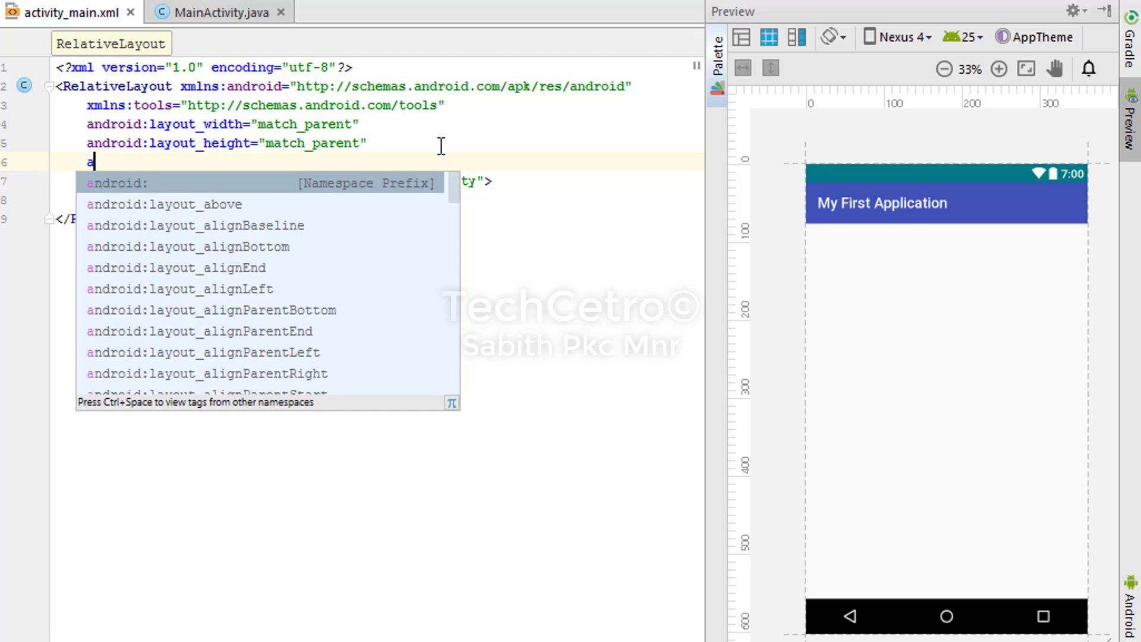
pyautogui.write('android:background="')
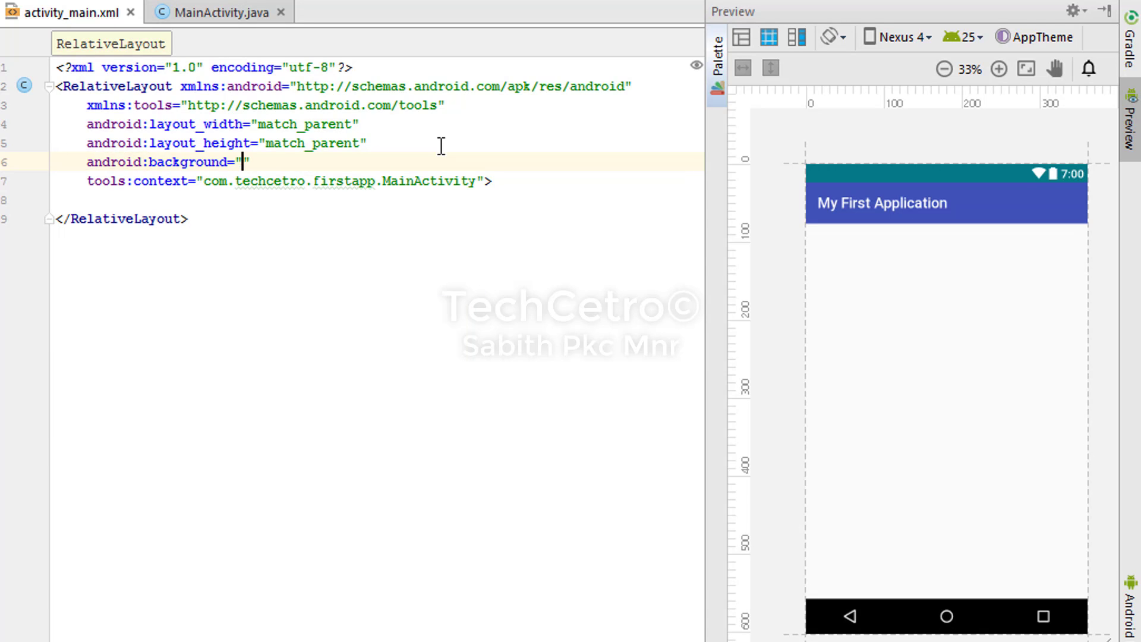
pyautogui.write('@drawabl')
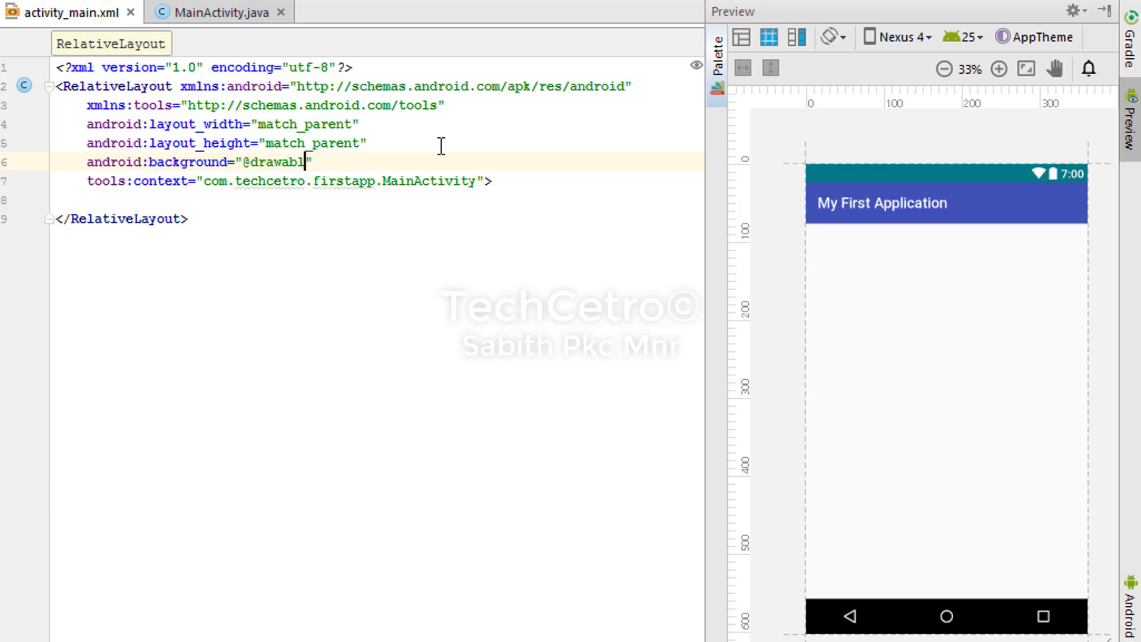
pyautogui.write('e/')
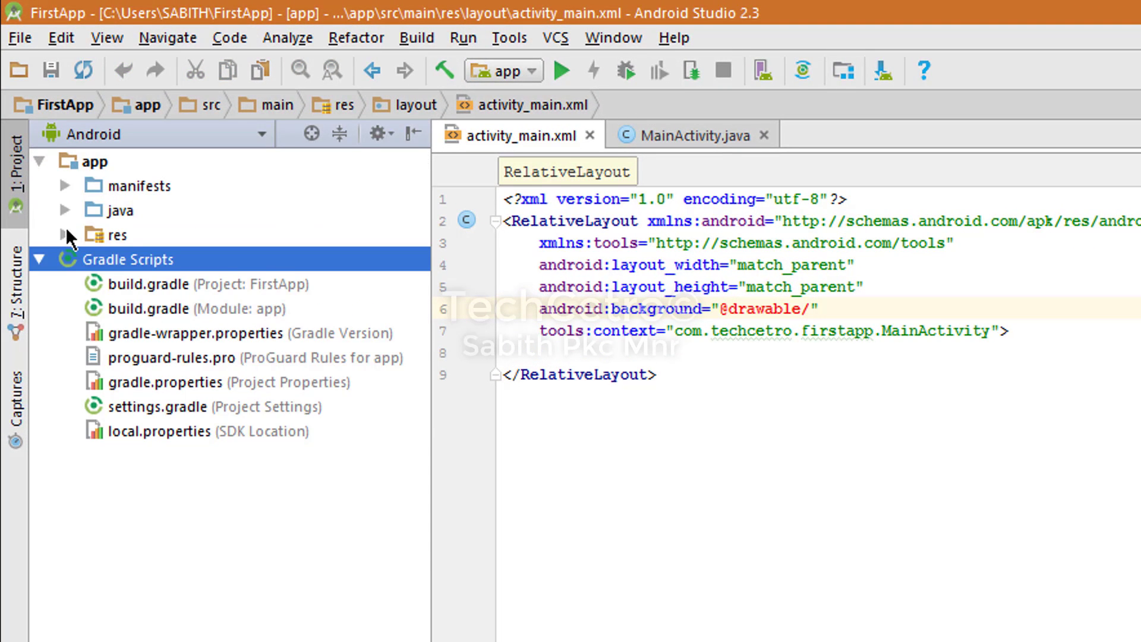
# Expand res/drawable in the project tree and copy background.png from the desktop
pyautogui.click(65, 234)
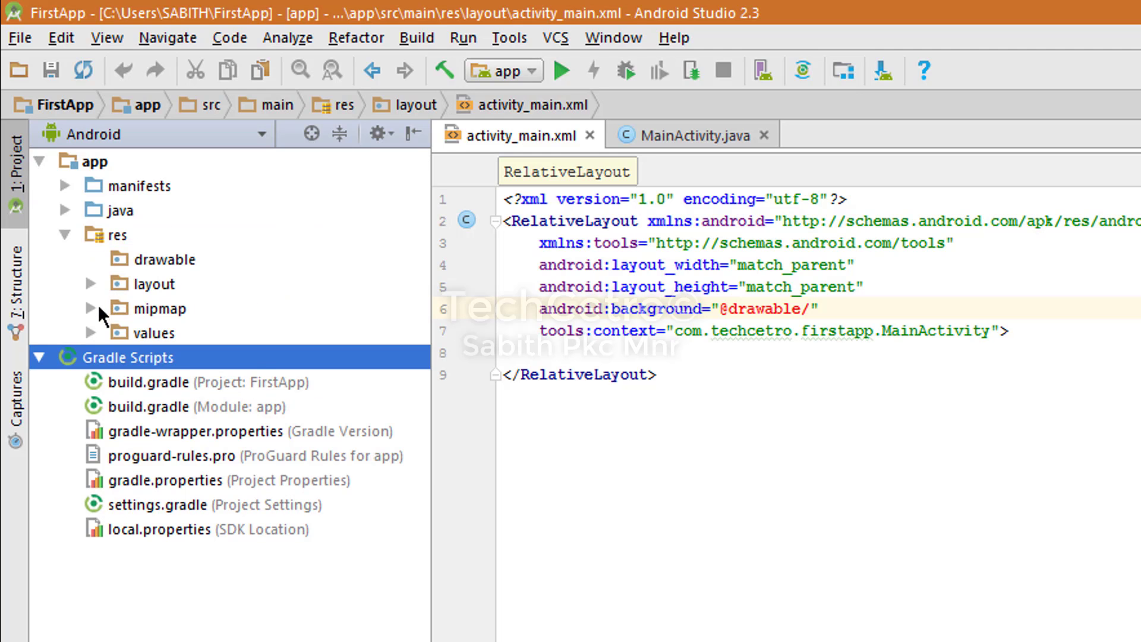
pyautogui.click(164, 260)
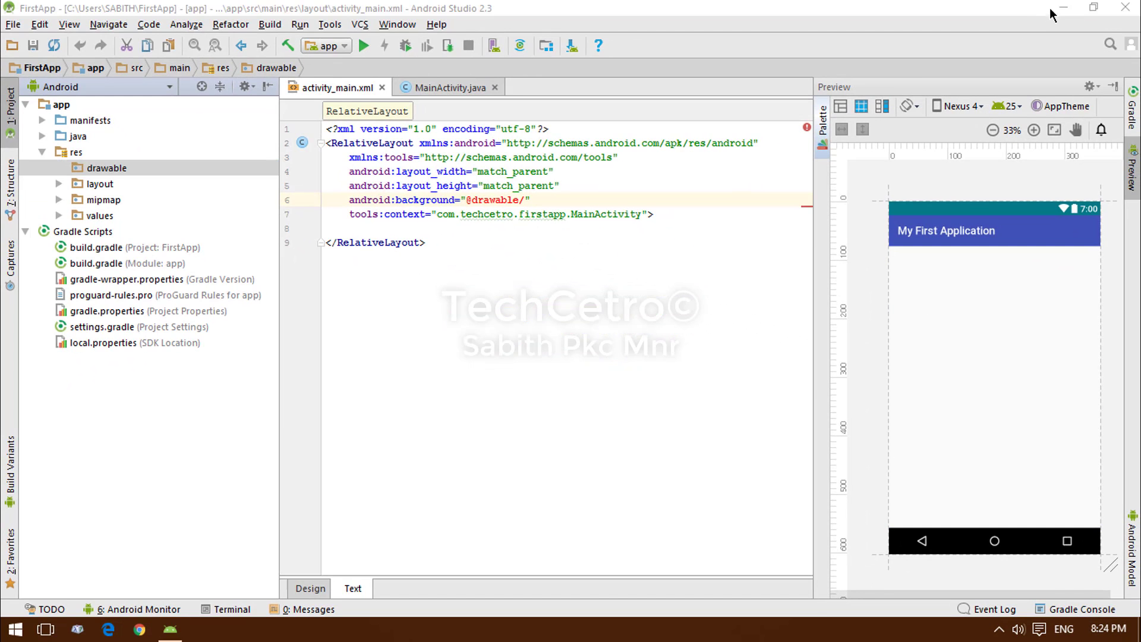
pyautogui.moveTo(1069, 35)
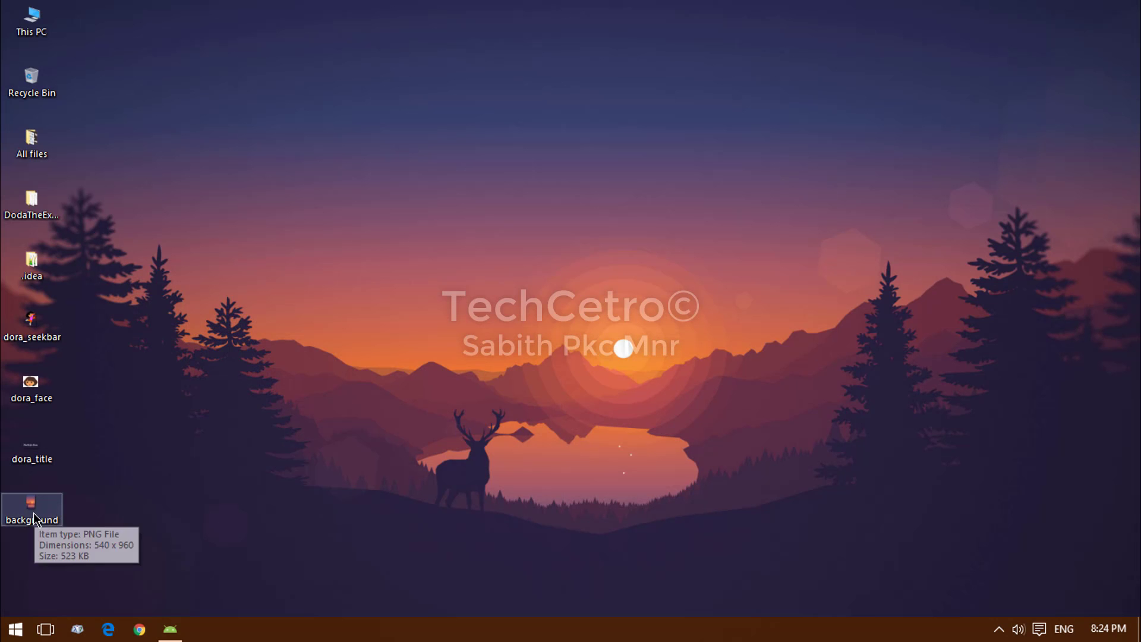
pyautogui.rightClick(31, 510)
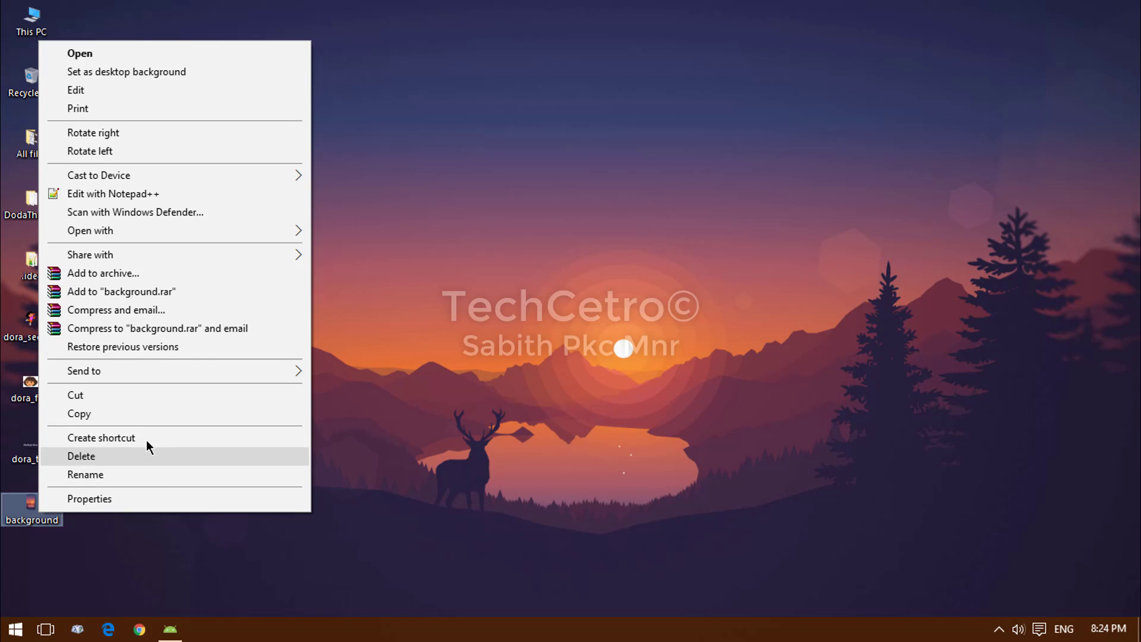
pyautogui.click(170, 629)
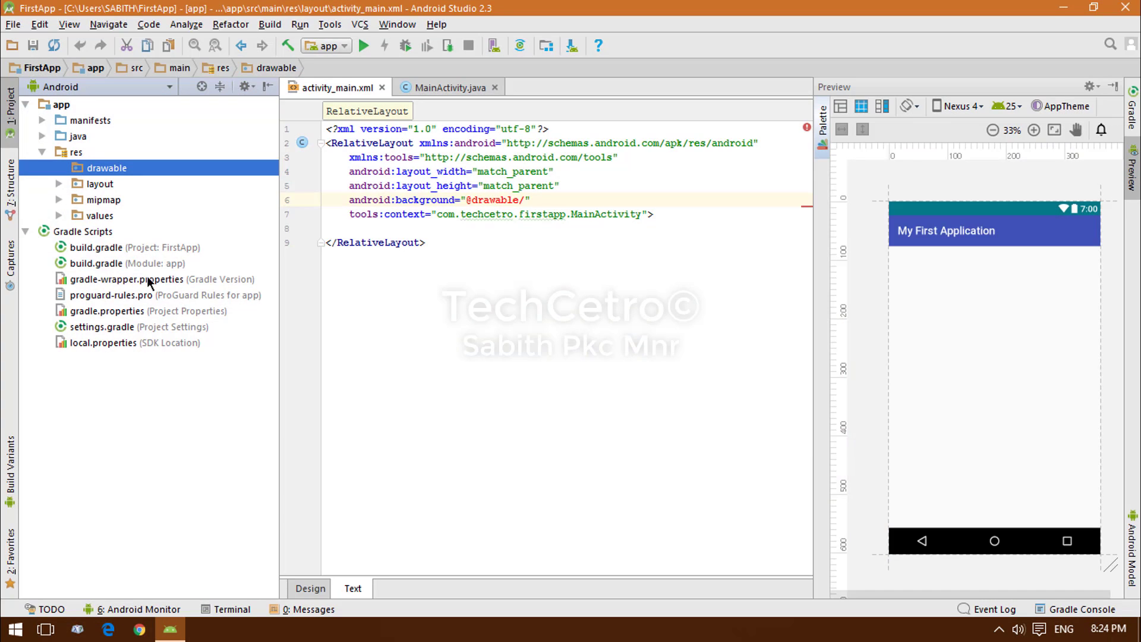
# Paste background.png into the drawable folder and confirm the Copy dialog
pyautogui.rightClick(106, 168)
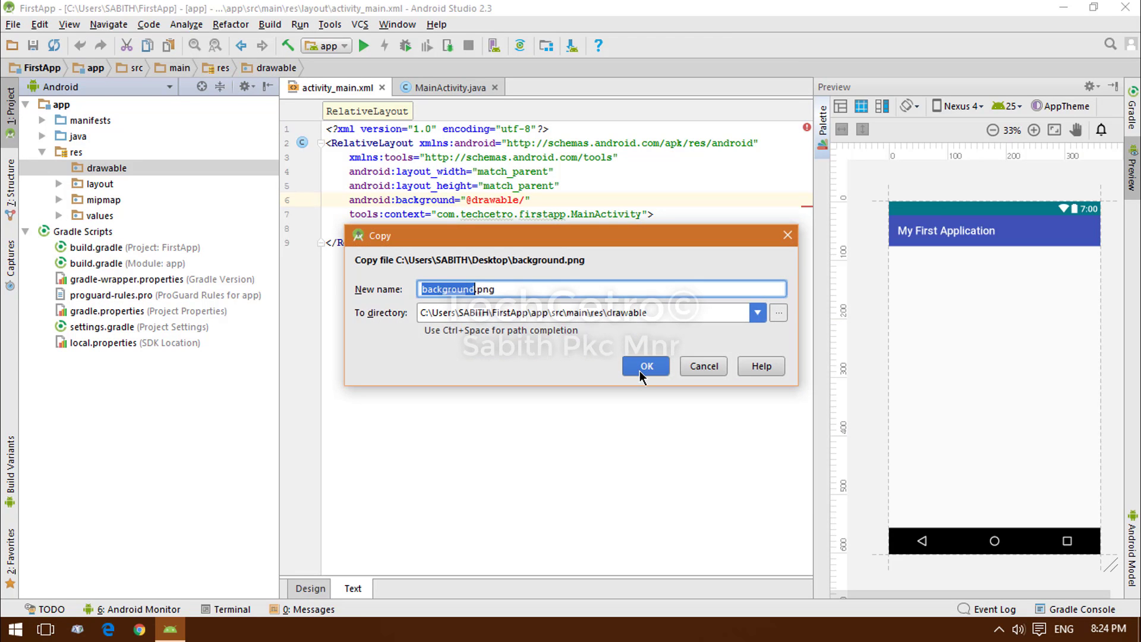
pyautogui.moveTo(582, 342)
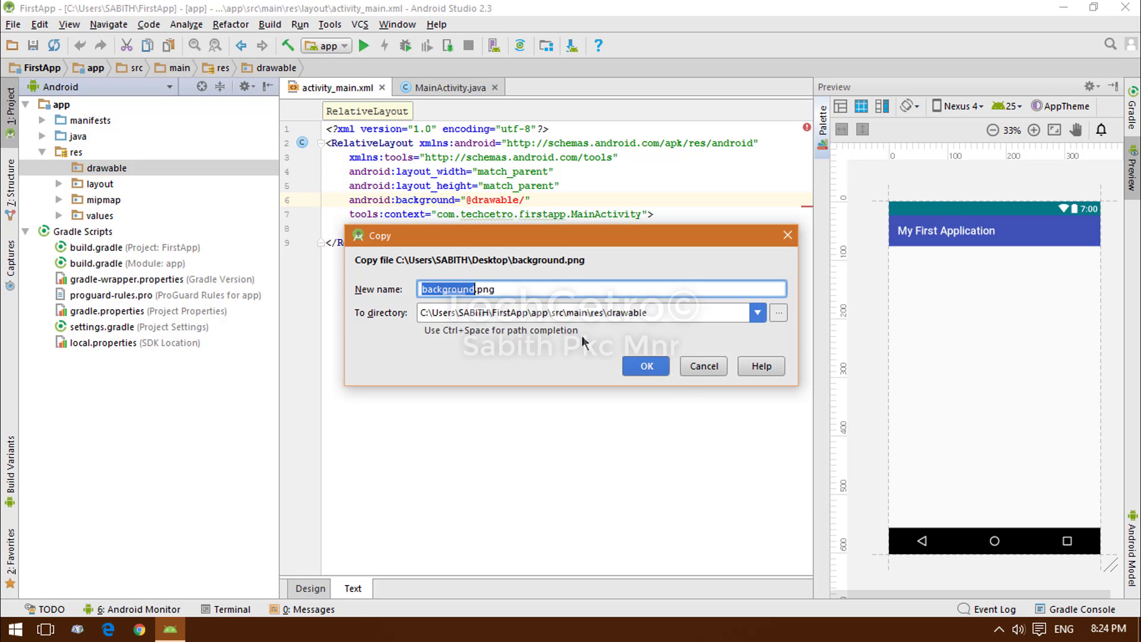
pyautogui.click(644, 365)
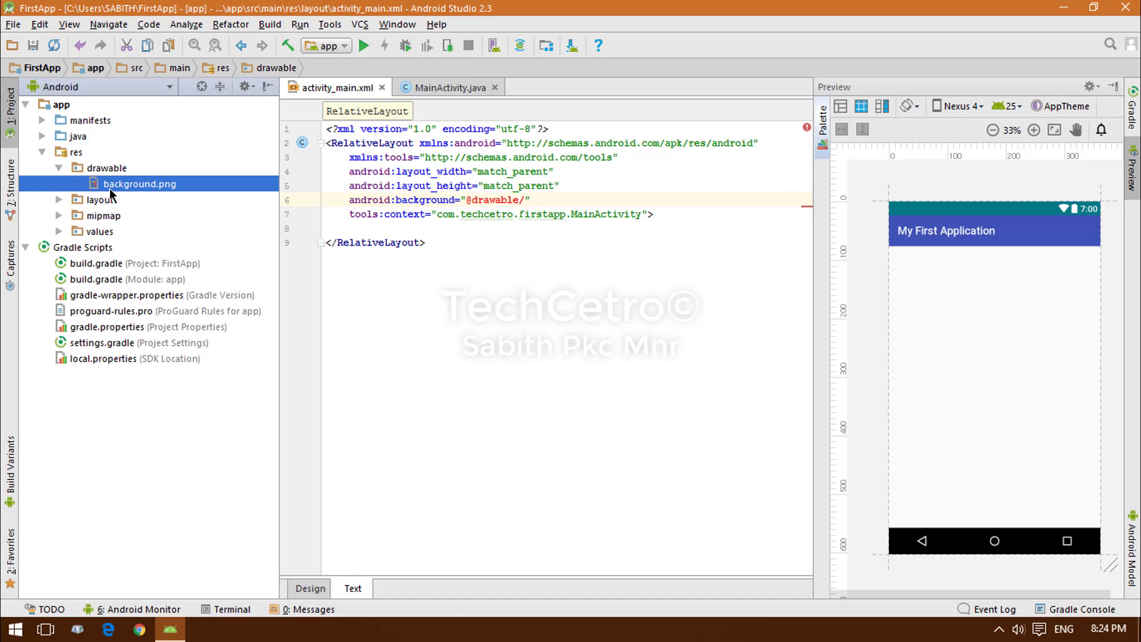
# Preview background.png (540x960 sunset image), then close it back to activity_main.xml
pyautogui.doubleClick(140, 183)
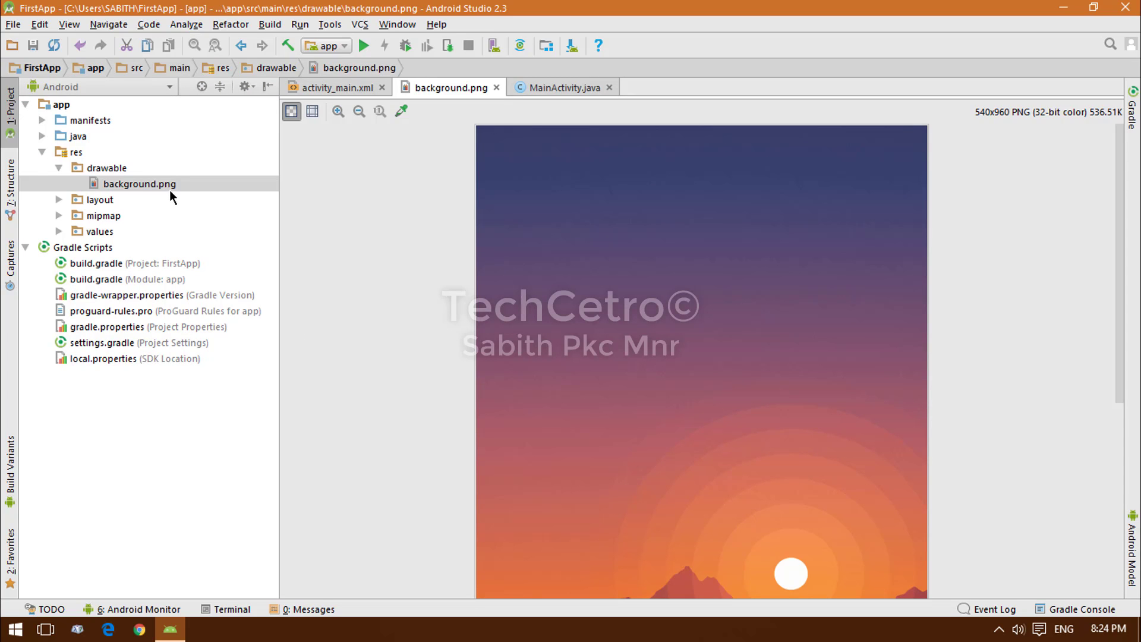
pyautogui.moveTo(240, 194)
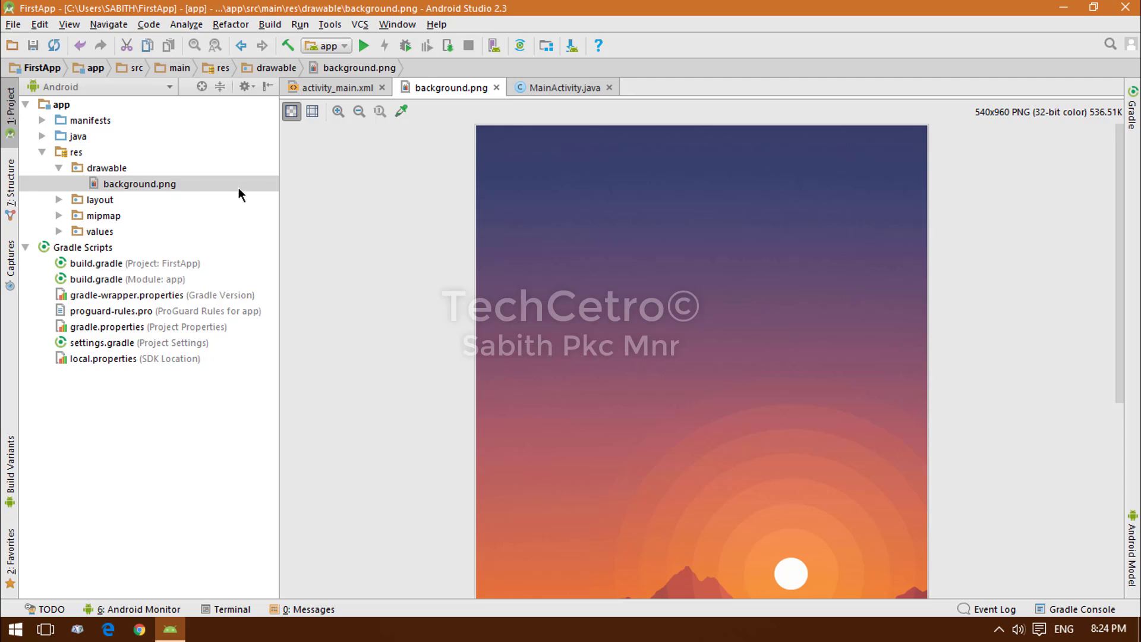
pyautogui.moveTo(313, 188)
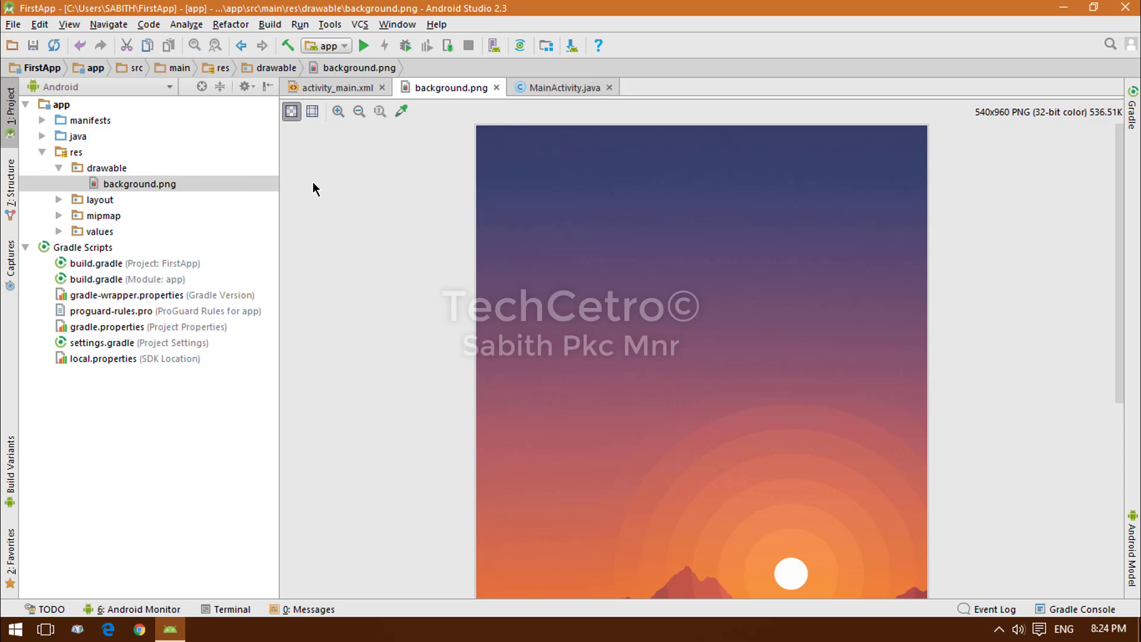
pyautogui.moveTo(154, 189)
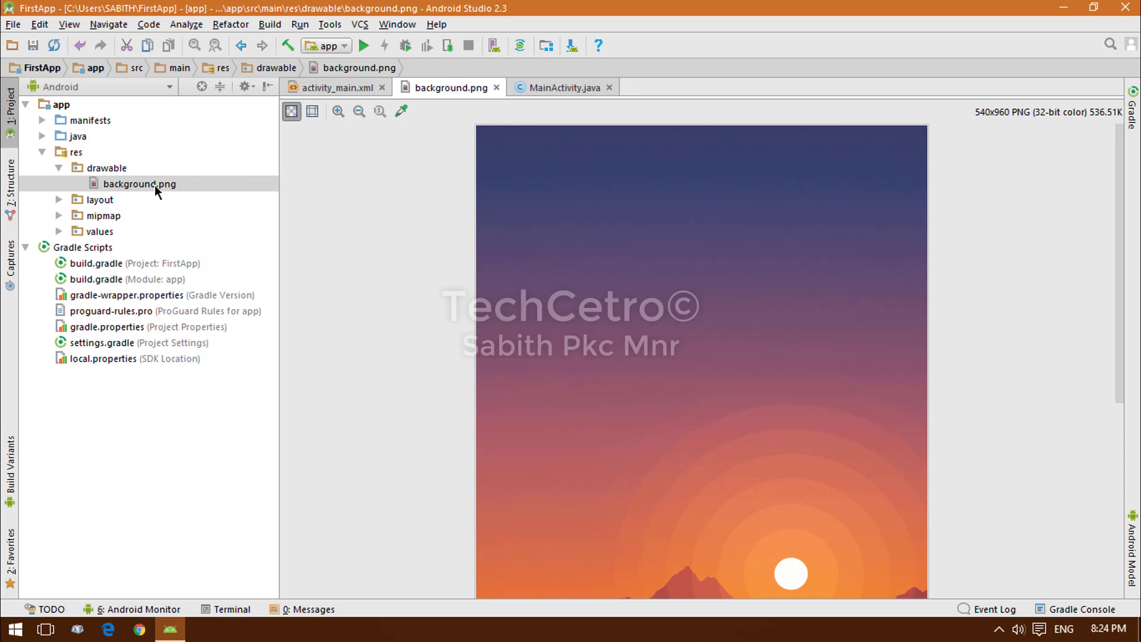
pyautogui.moveTo(251, 218)
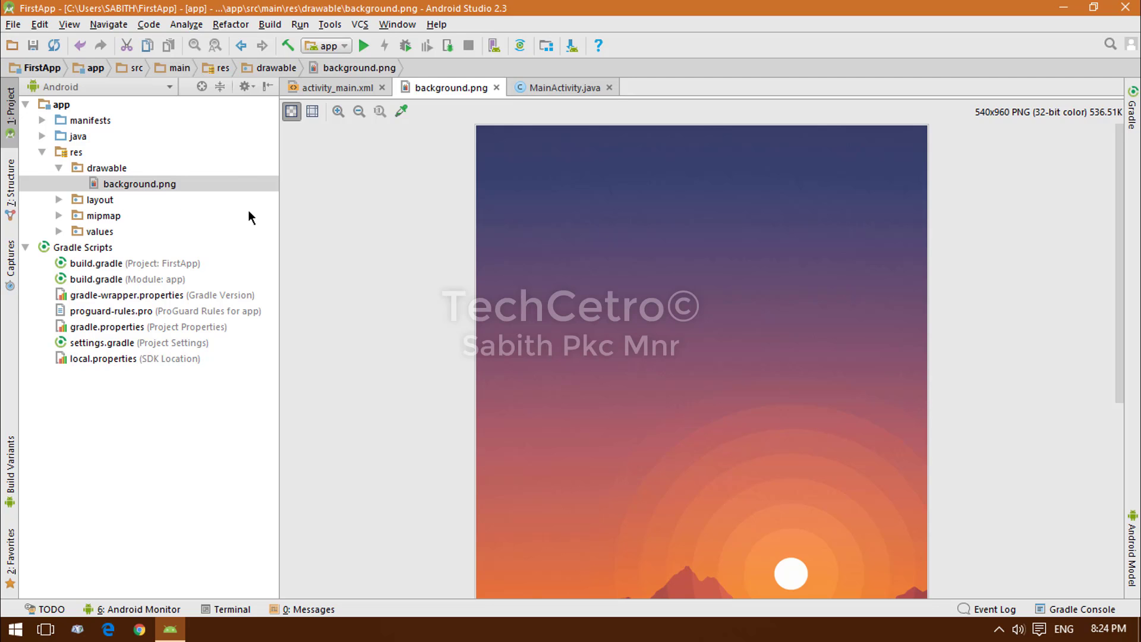
pyautogui.moveTo(377, 204)
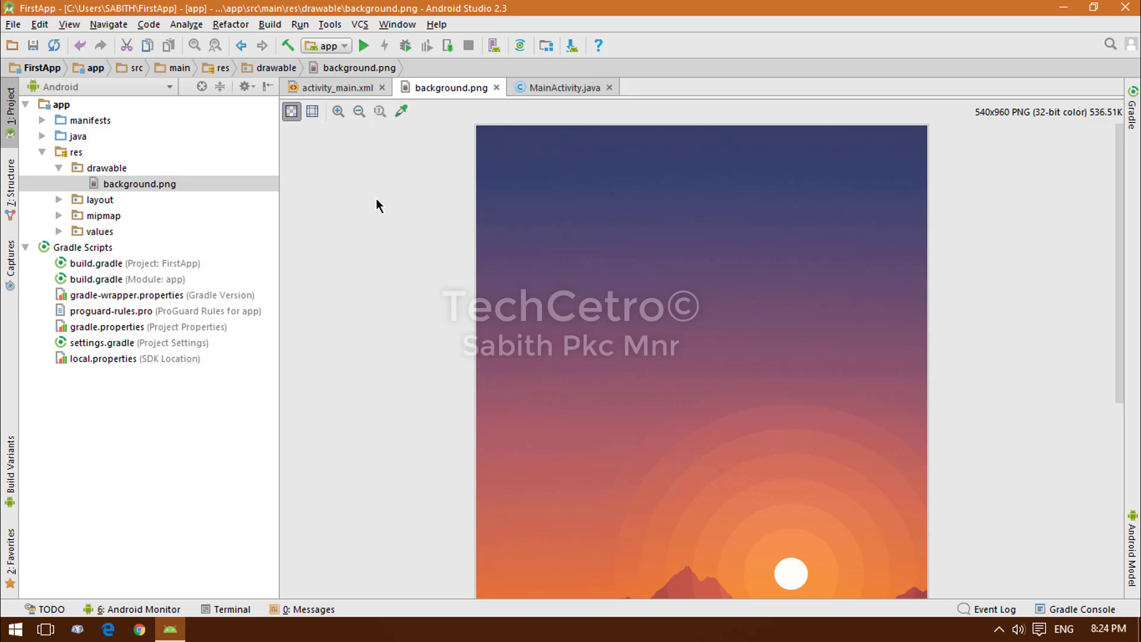
pyautogui.moveTo(336, 87)
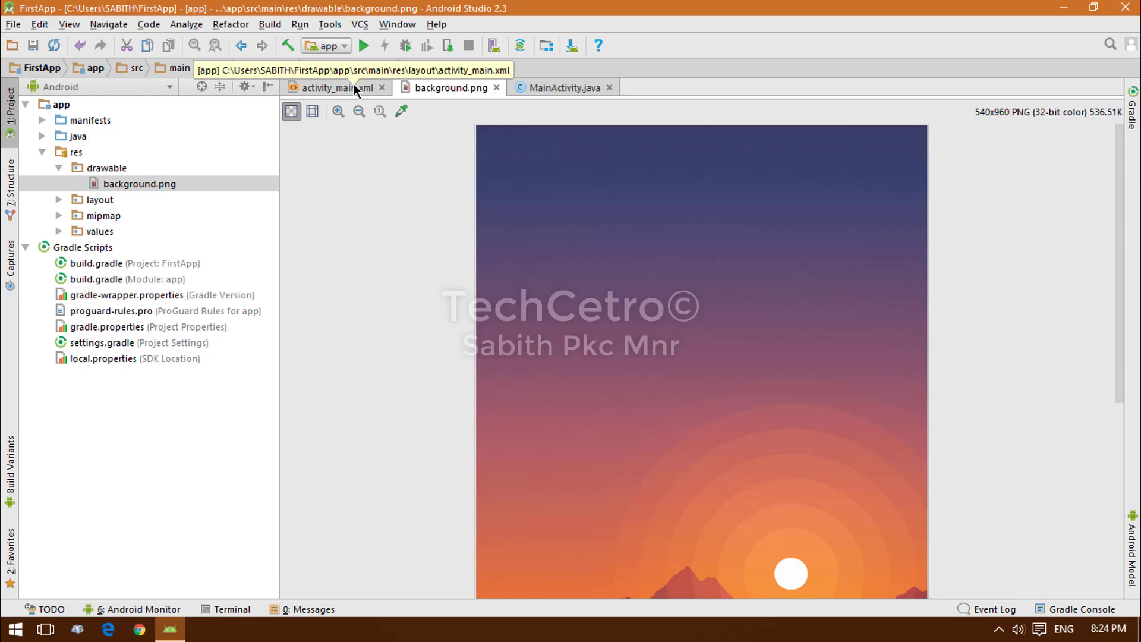
pyautogui.click(329, 86)
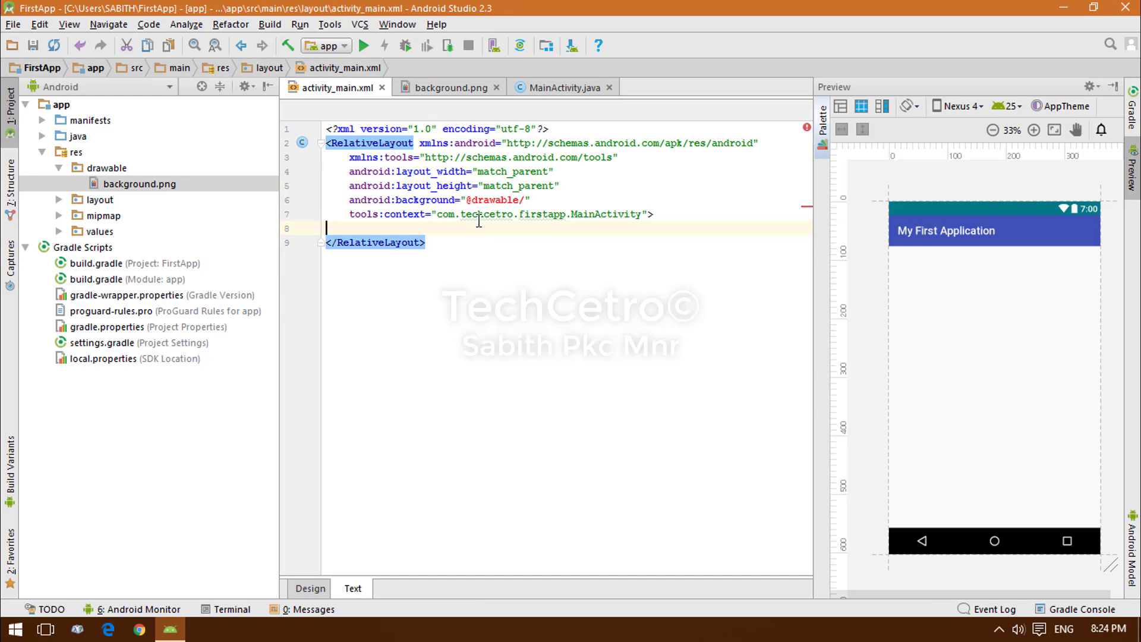
pyautogui.click(450, 87)
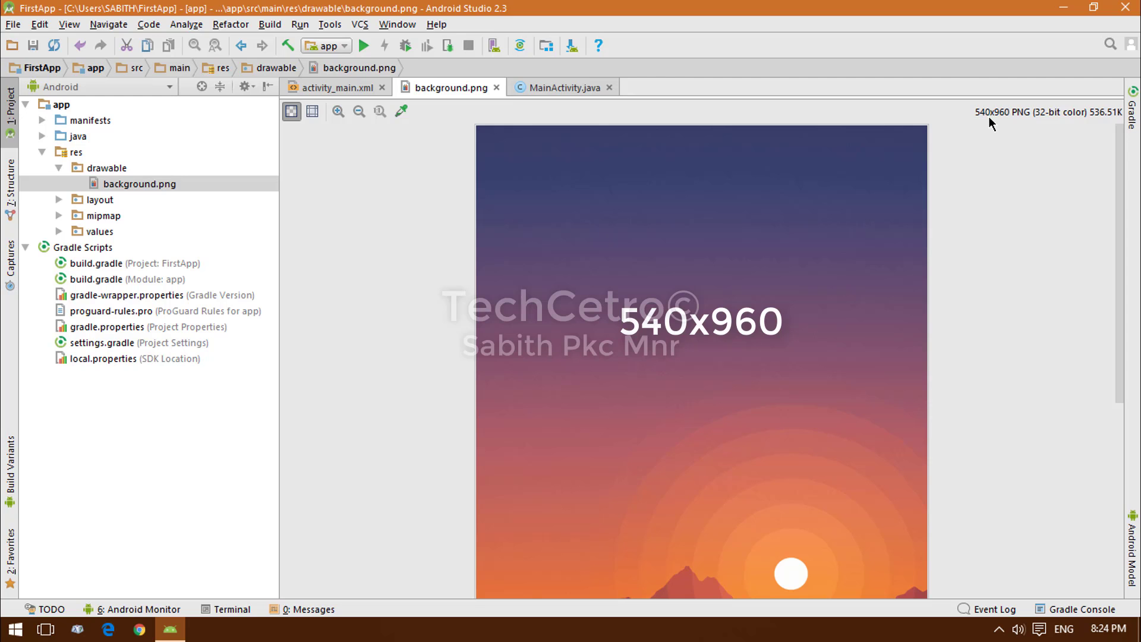
pyautogui.moveTo(971, 191)
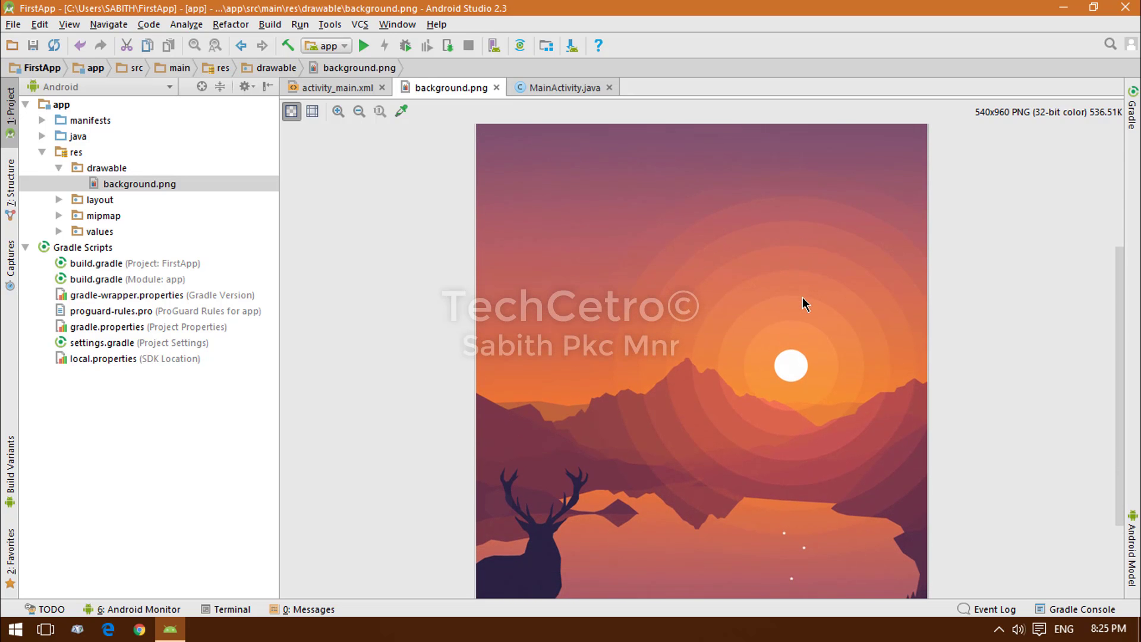
pyautogui.click(335, 87)
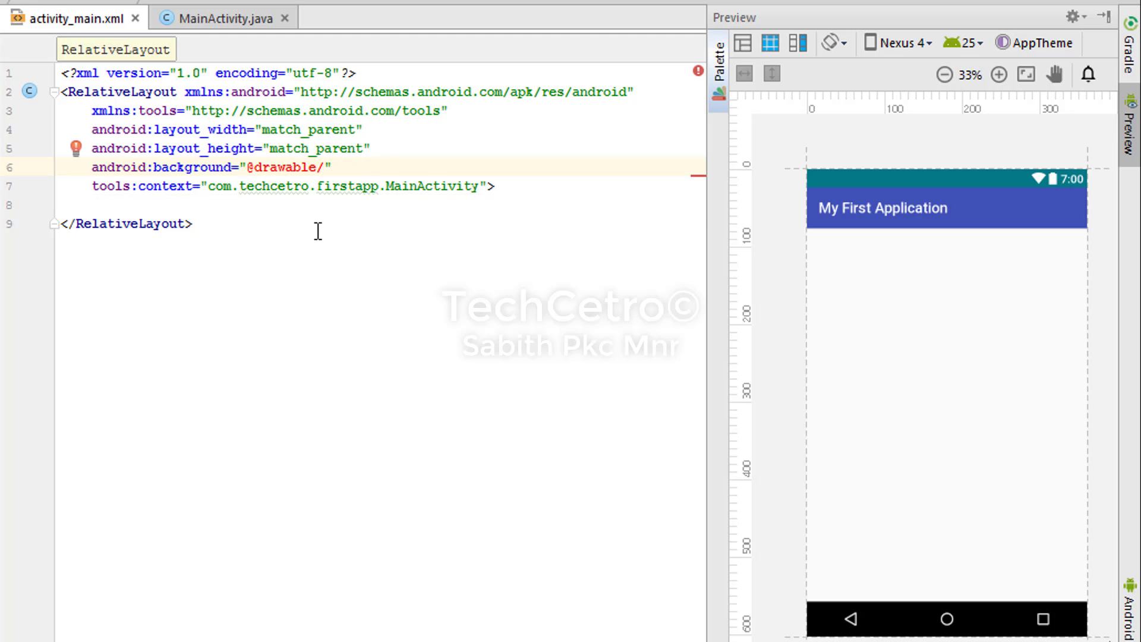
pyautogui.write('background')
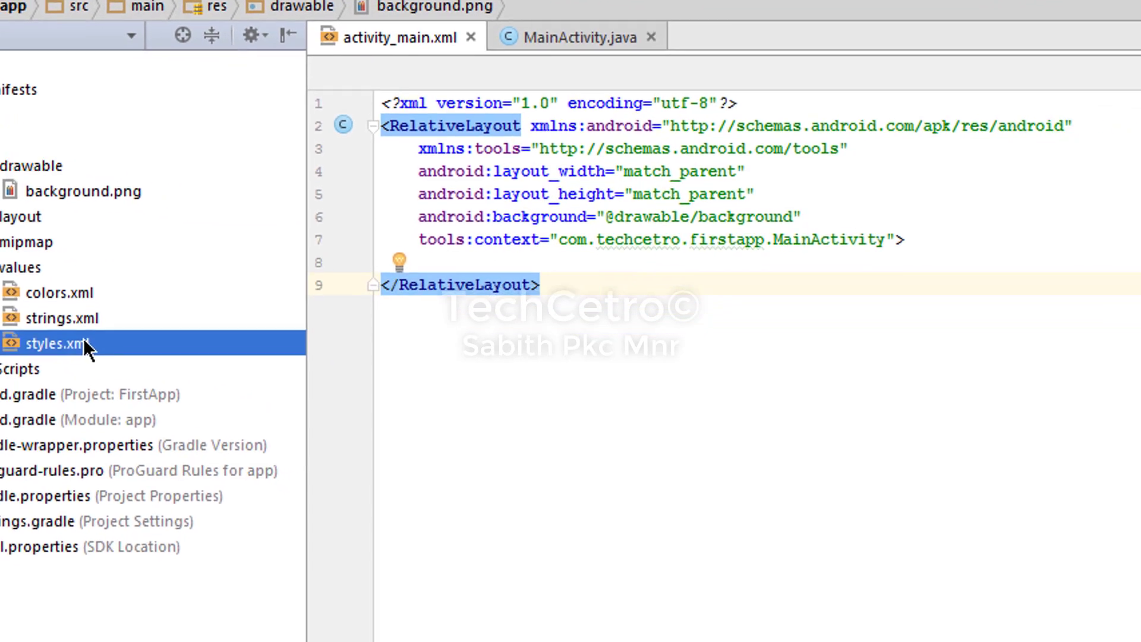
# Check the layout preview with the sunset background from styles.xml
pyautogui.doubleClick(65, 343)
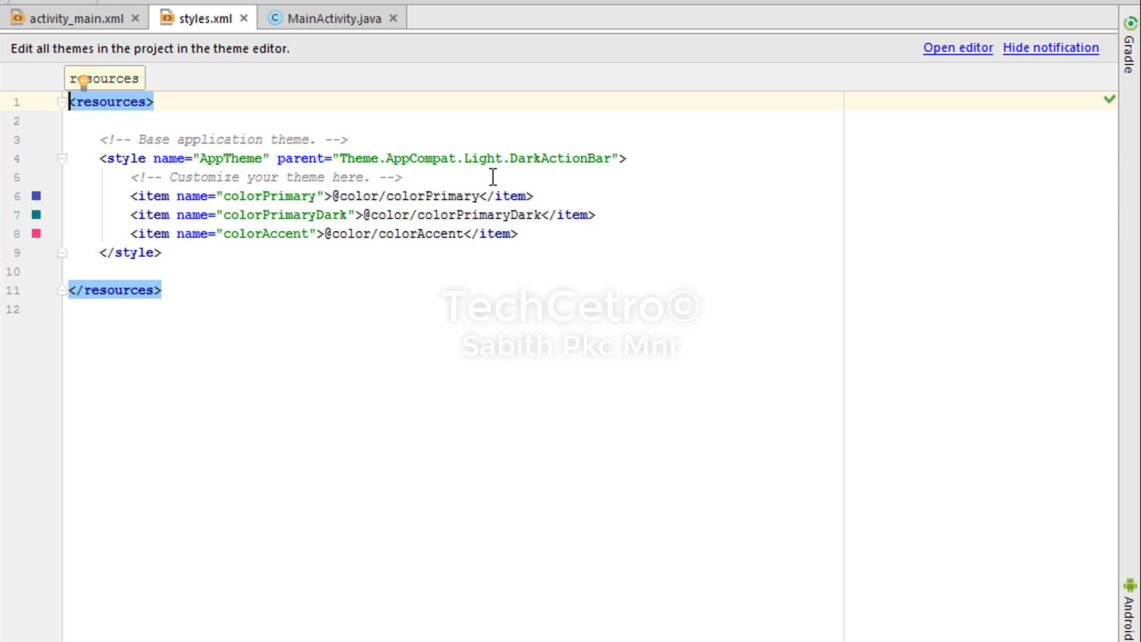
pyautogui.moveTo(482, 157)
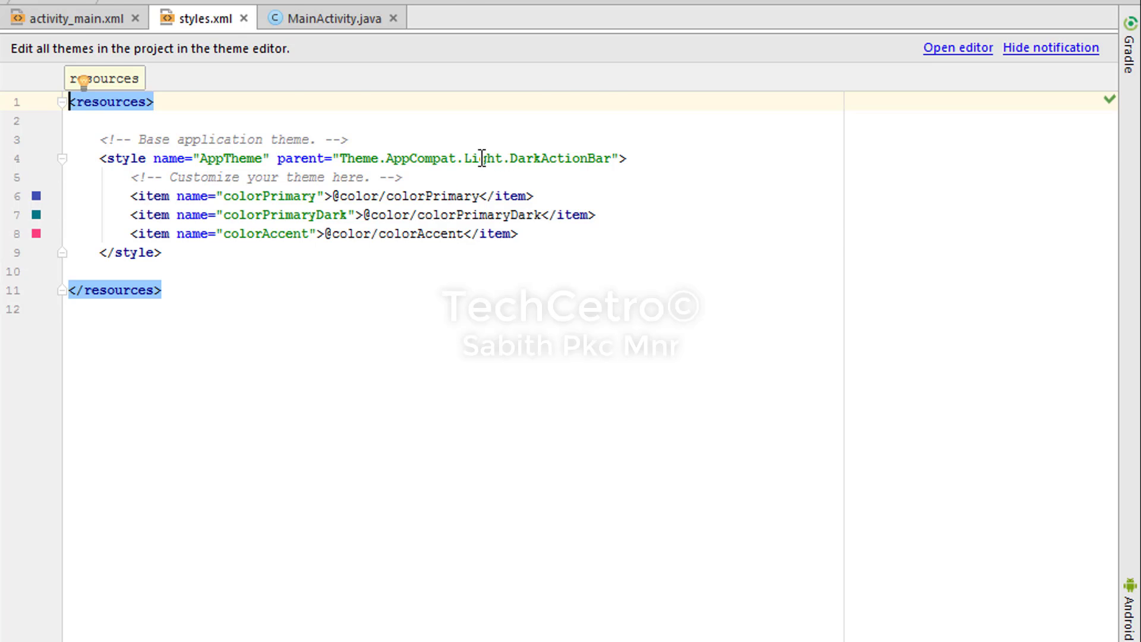
pyautogui.click(73, 18)
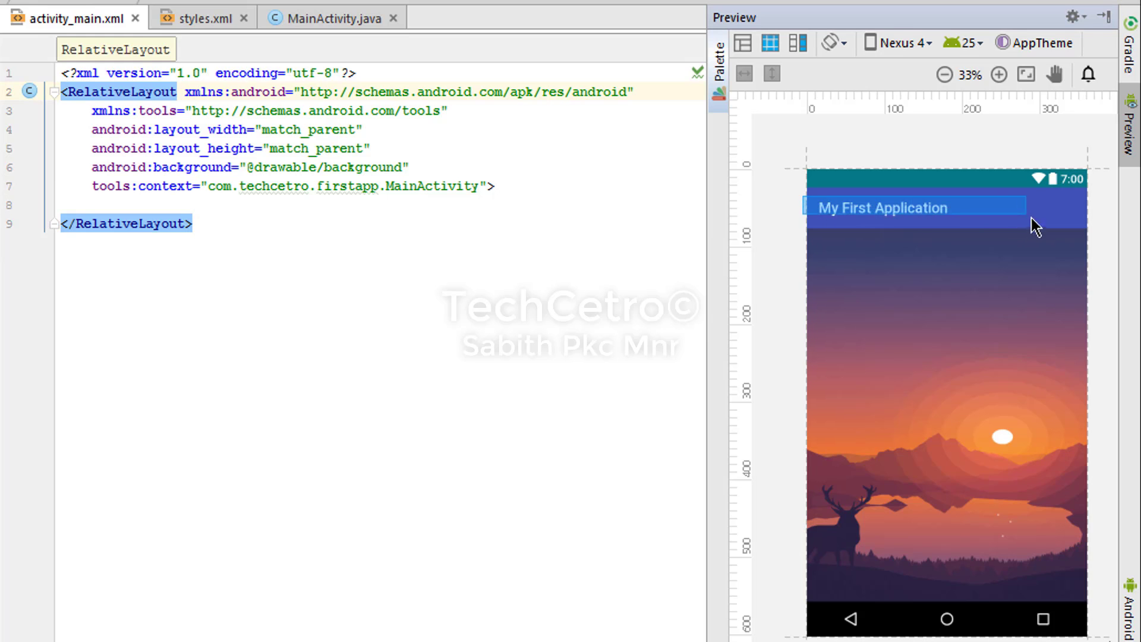
pyautogui.click(205, 16)
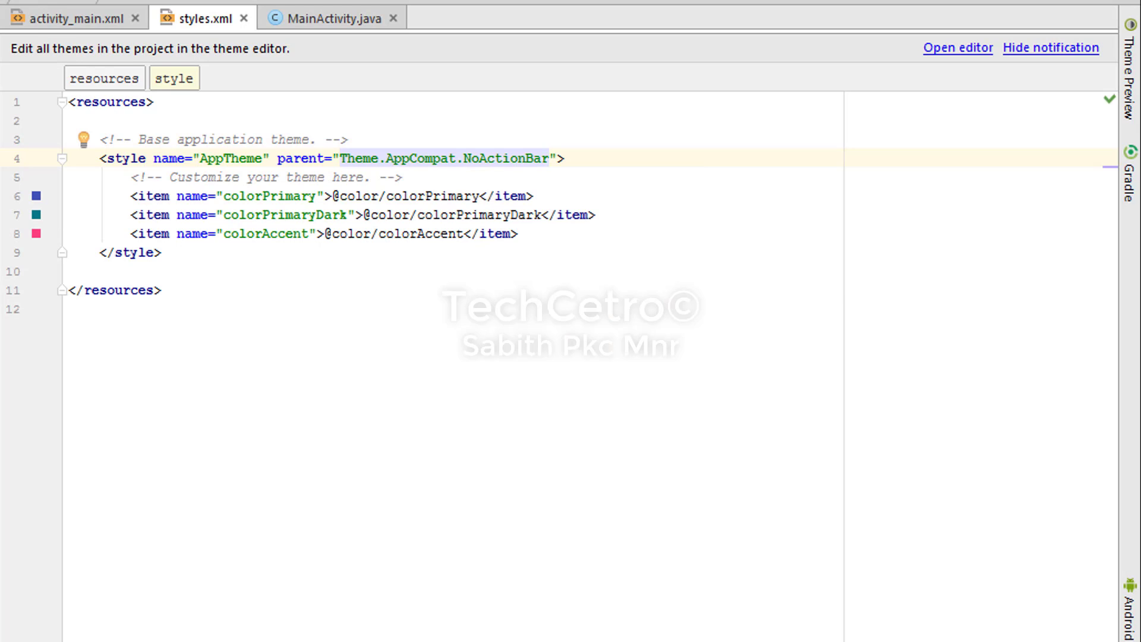
# Try Theme.AppCompat.NoActionBar in the preview, then revert to Light.DarkActionBar
pyautogui.click(72, 18)
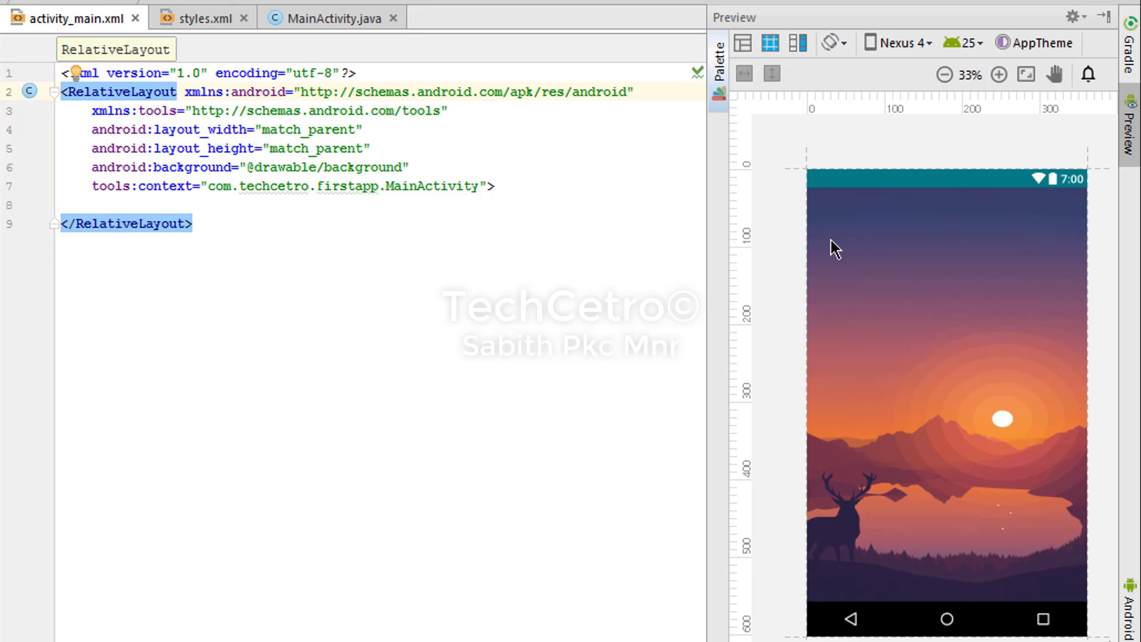
pyautogui.moveTo(726, 187)
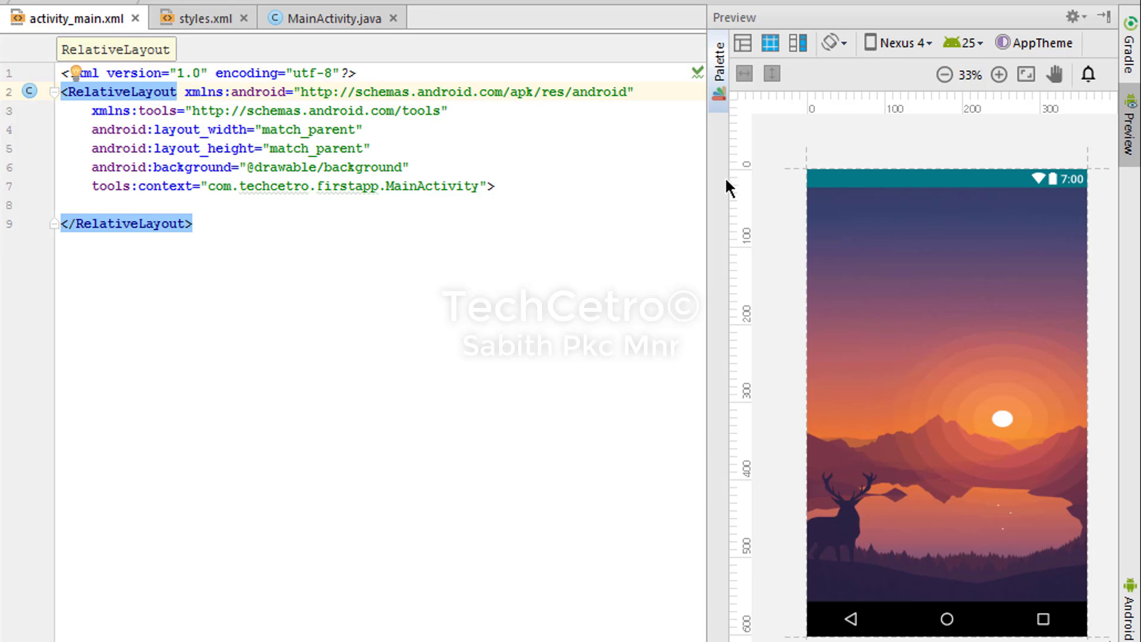
pyautogui.click(202, 17)
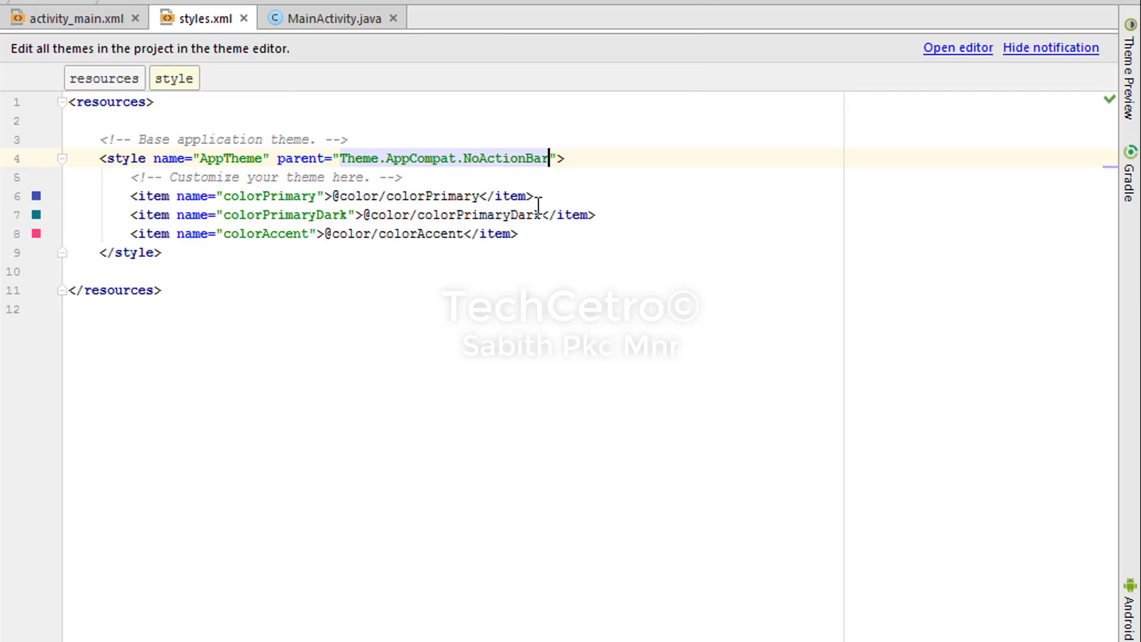
pyautogui.moveTo(601, 190)
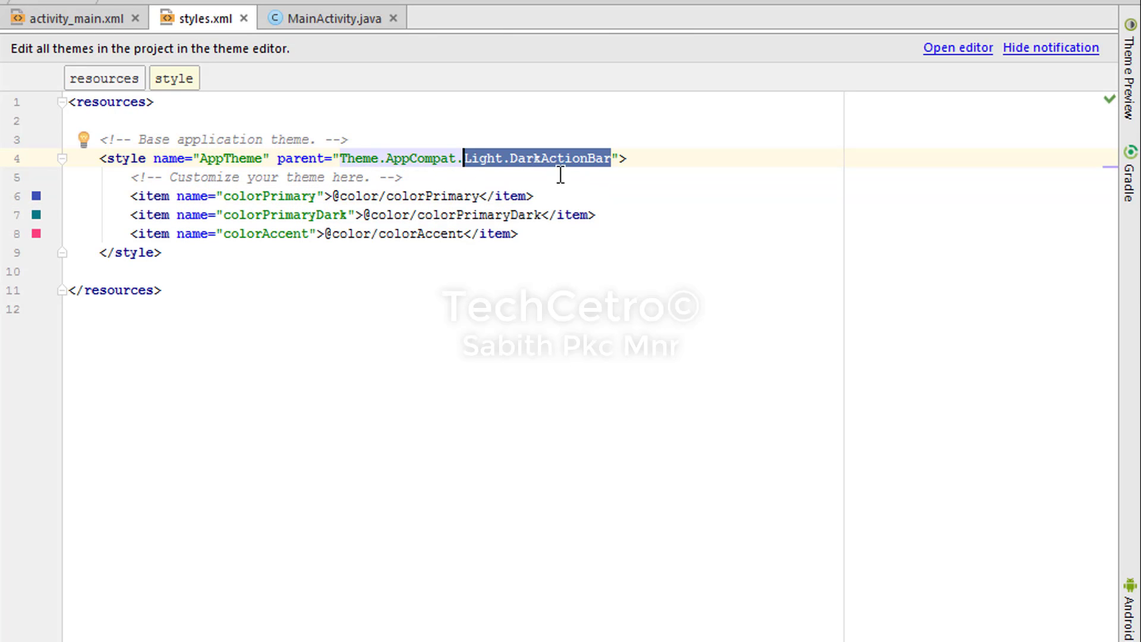
pyautogui.click(73, 18)
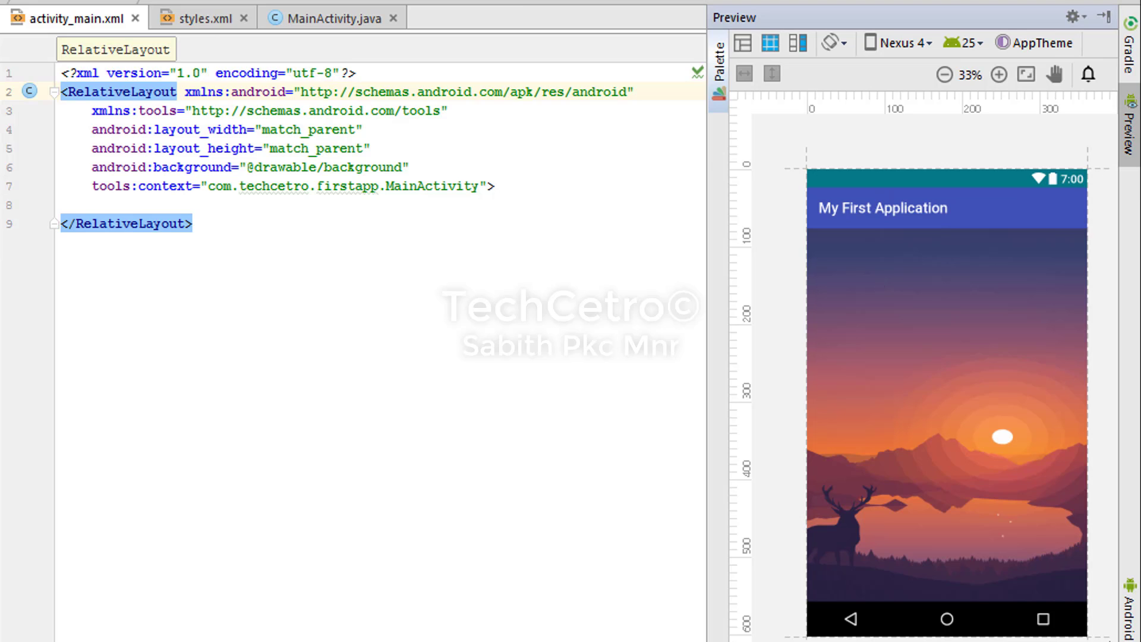
# Set colorPrimary in colors.xml to dark blue #FF03229E via the Choose Color picker
pyautogui.click(205, 18)
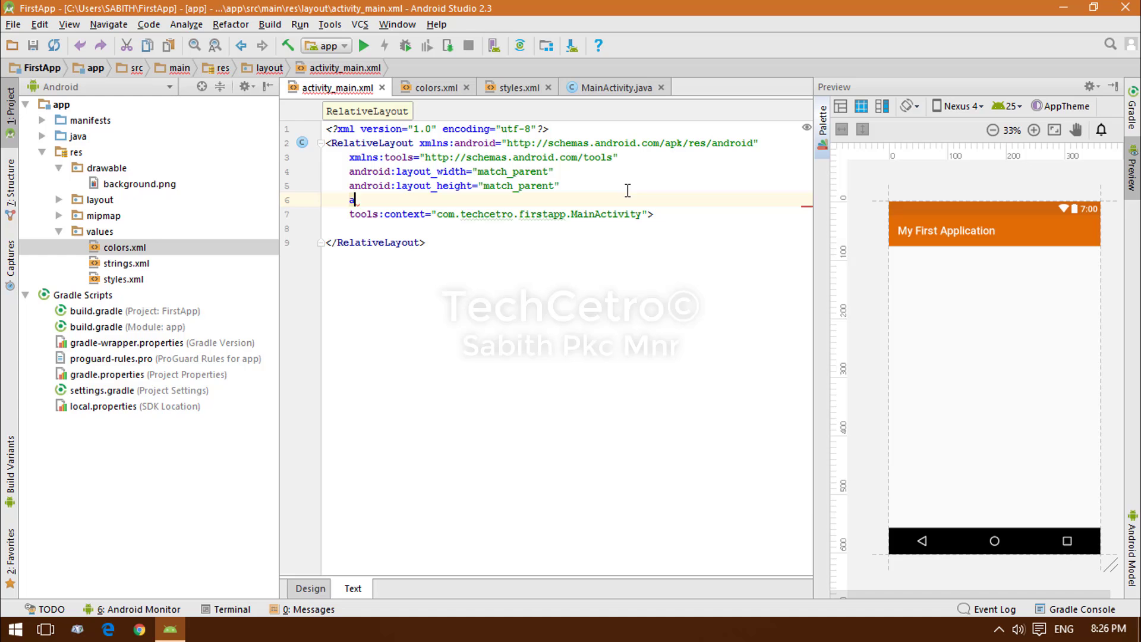
pyautogui.click(517, 86)
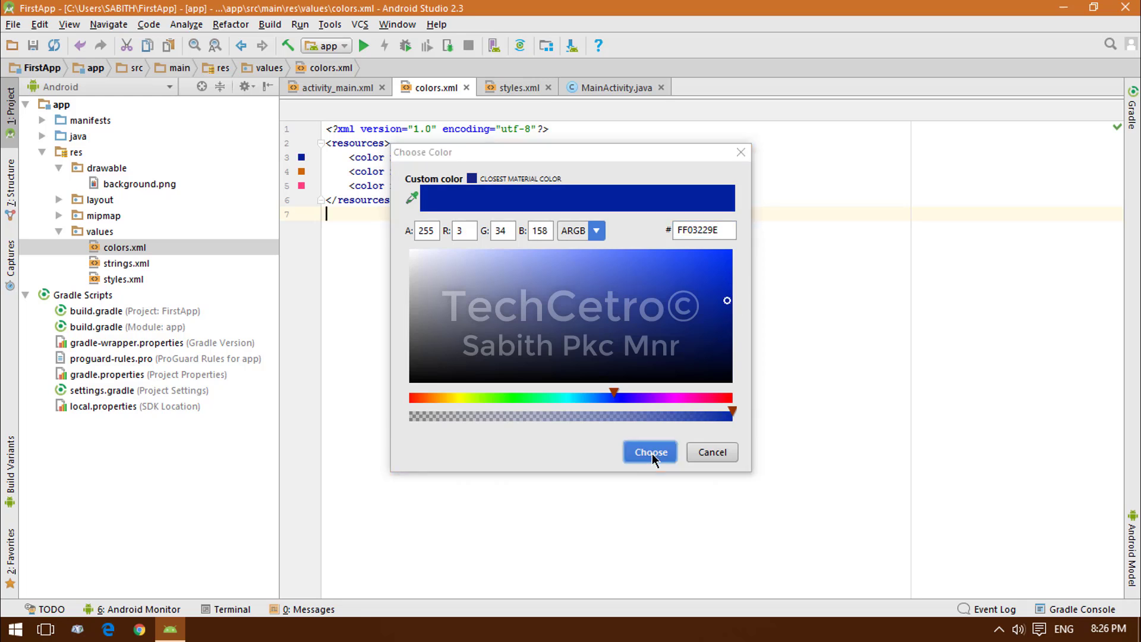
pyautogui.click(649, 452)
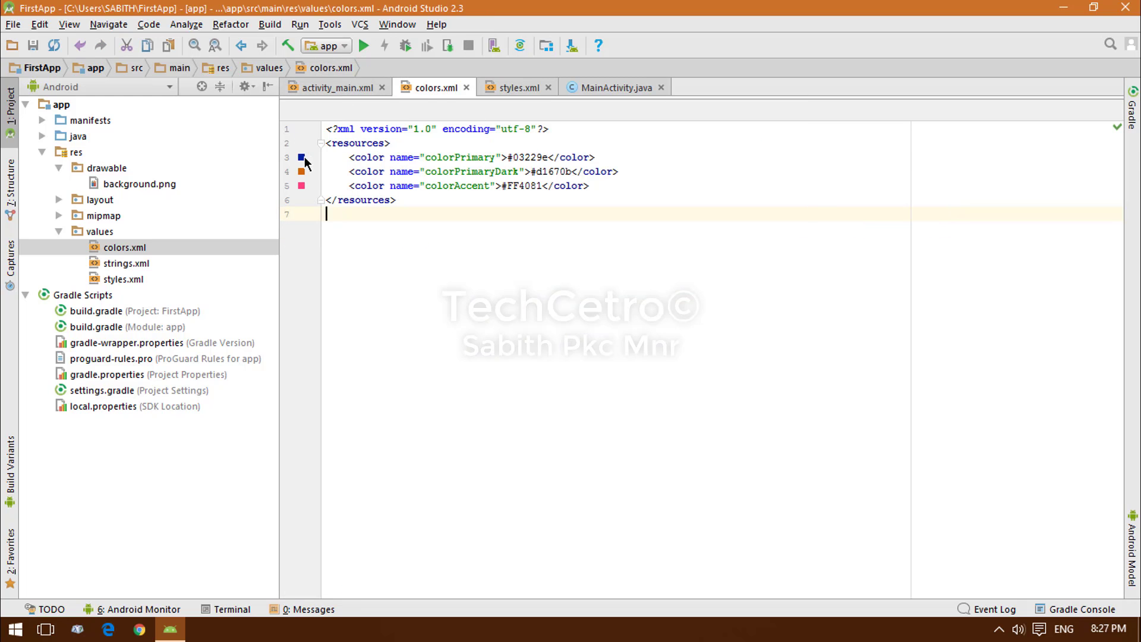
pyautogui.click(333, 87)
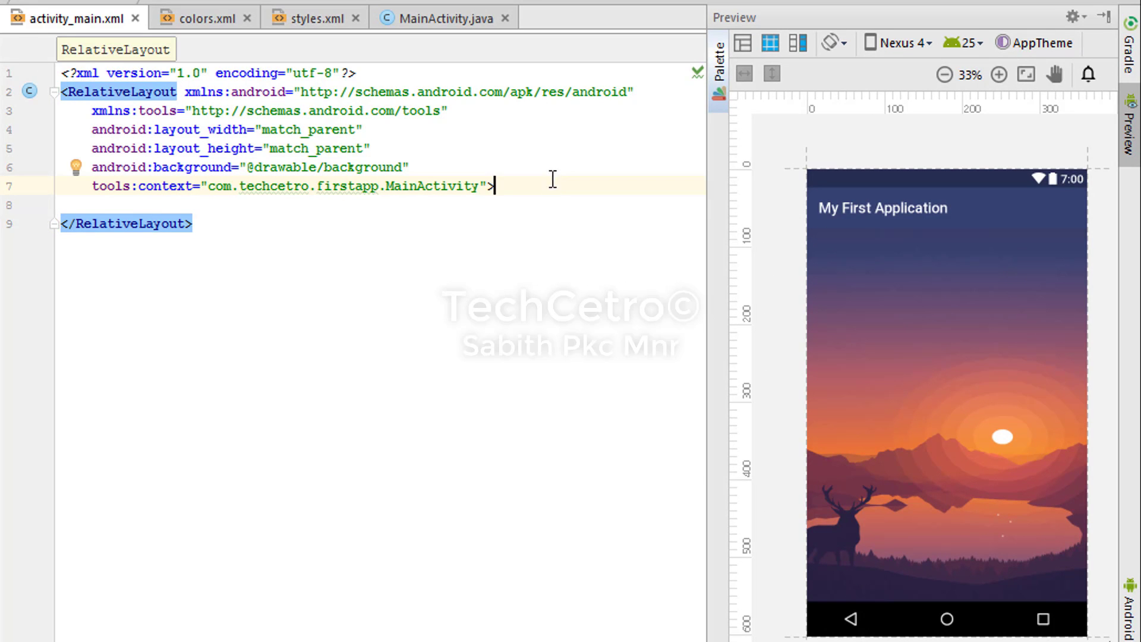
pyautogui.moveTo(534, 120)
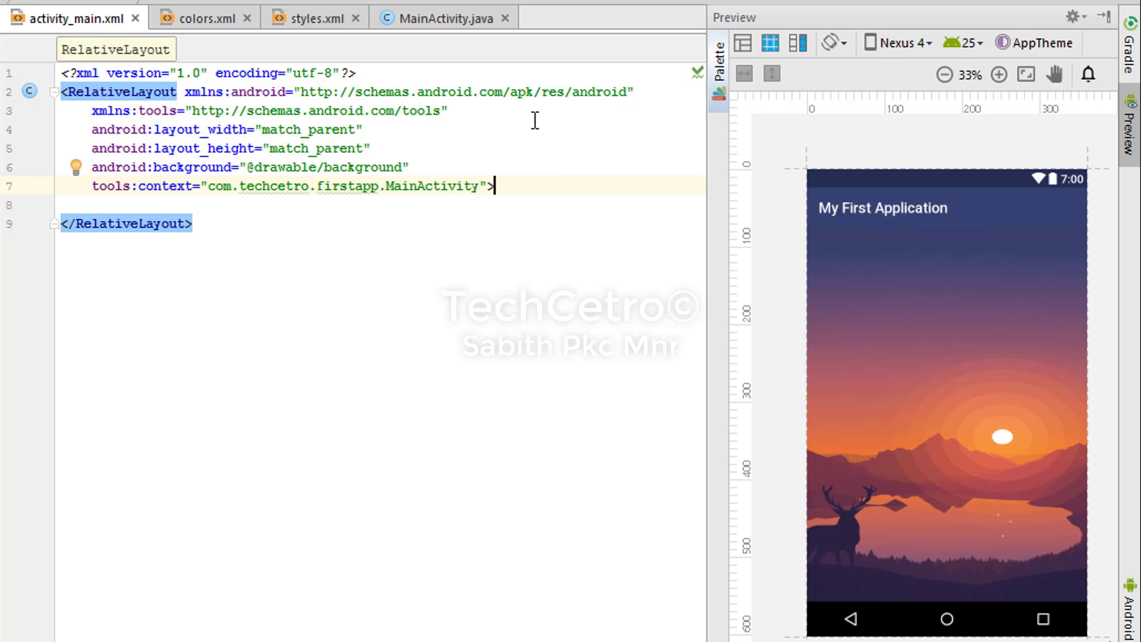